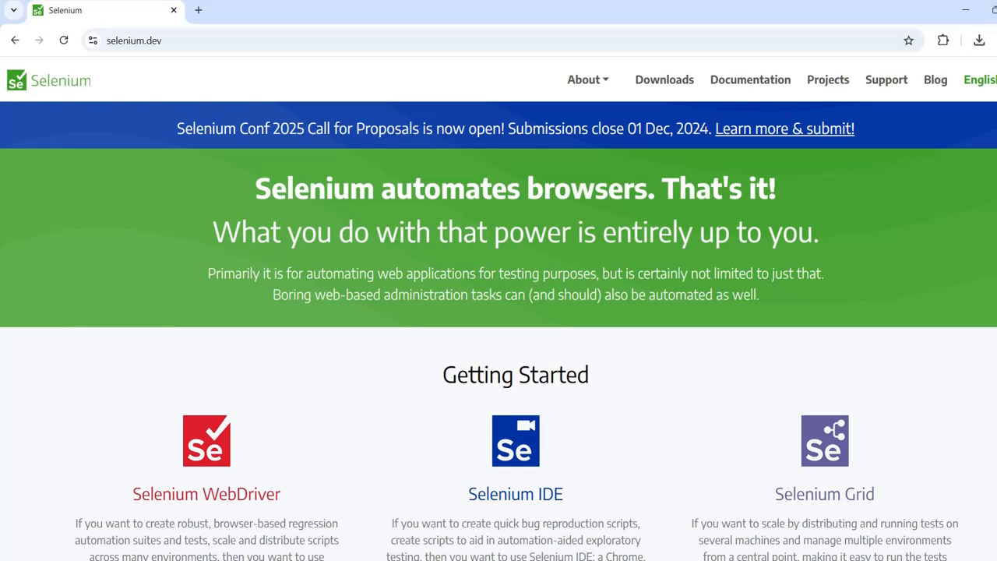
mouse_move(205, 155)
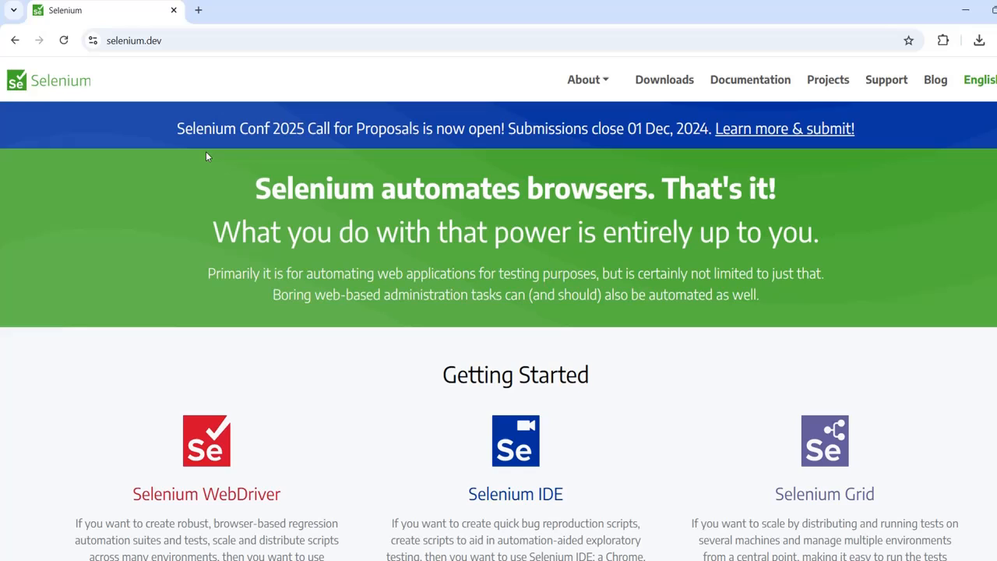
mouse_move(174, 56)
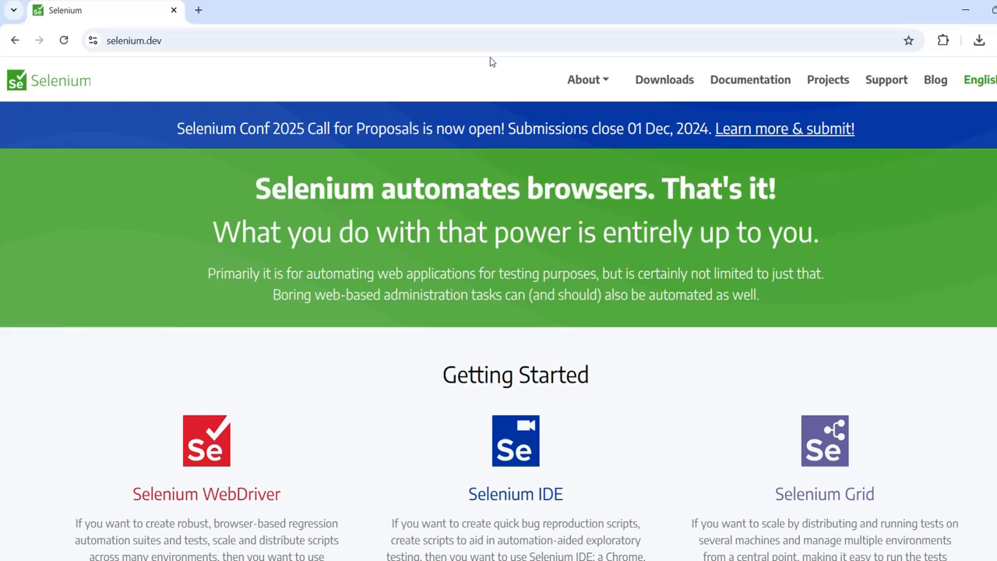
- Go to the Downloads page from the selenium.dev top navigation
left_click(664, 79)
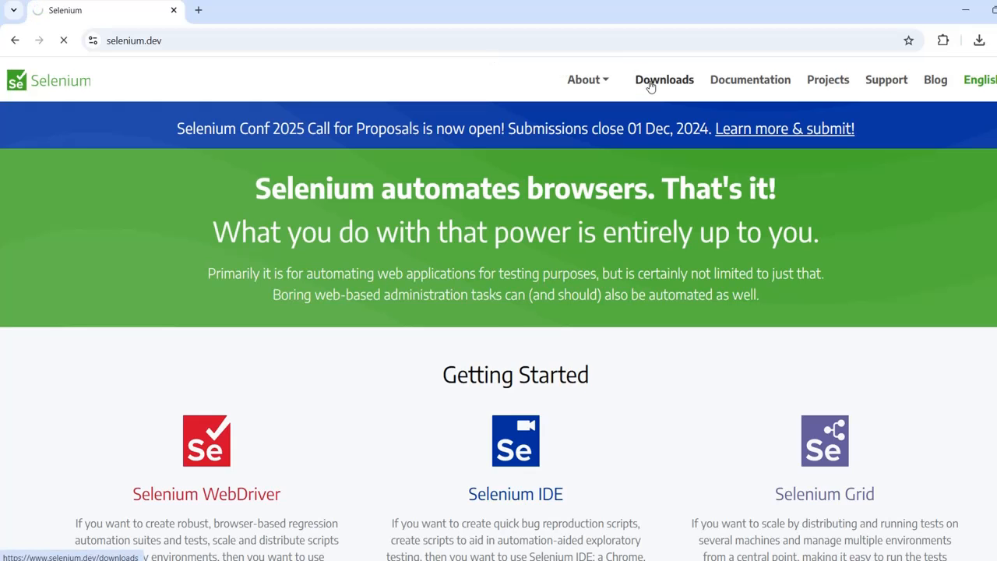
- Download the Selenium Java 4.26.0 stable ZIP from the language bindings list
left_click(664, 79)
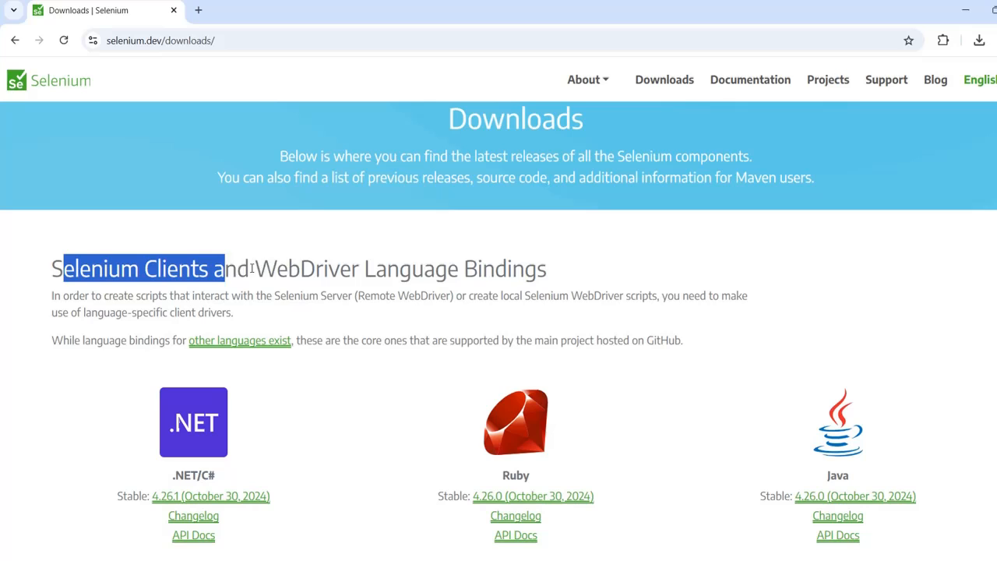
left_click(553, 275)
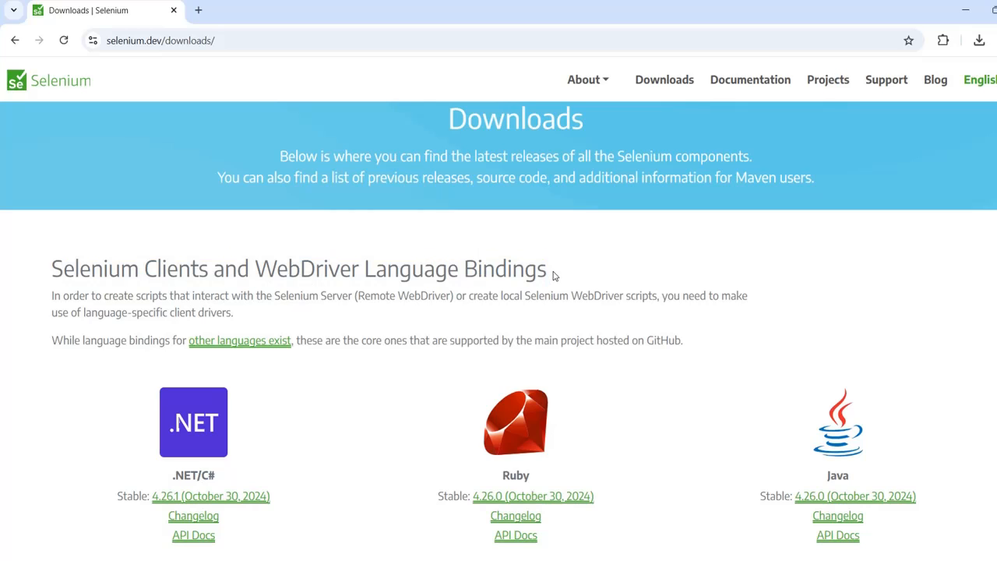
scroll("down", 3)
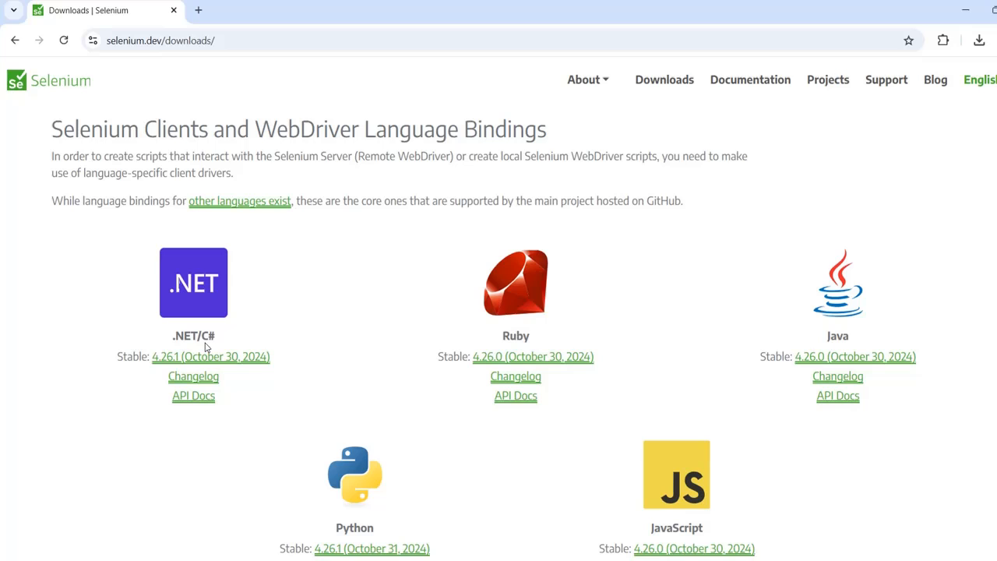
mouse_move(586, 505)
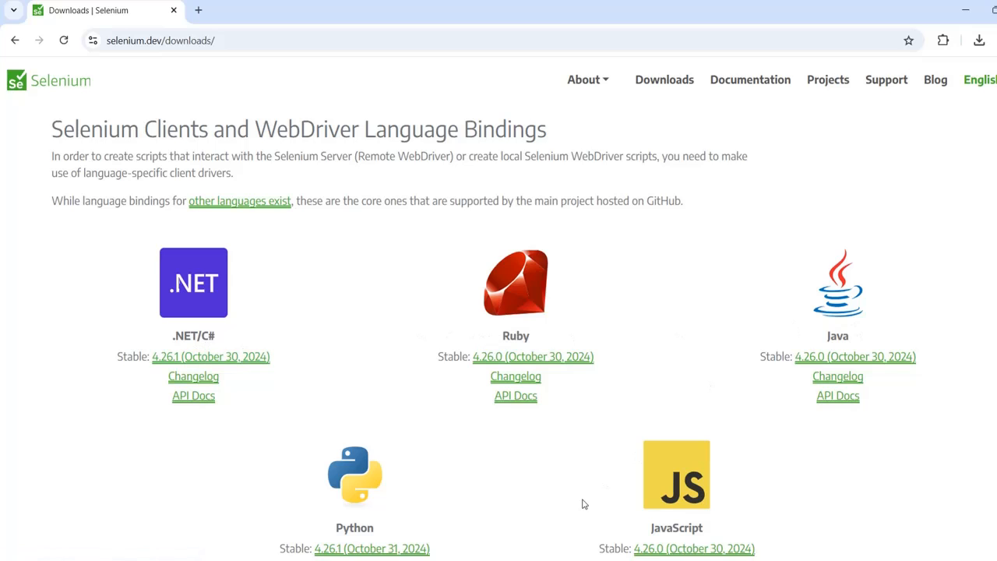
scroll("down", 3)
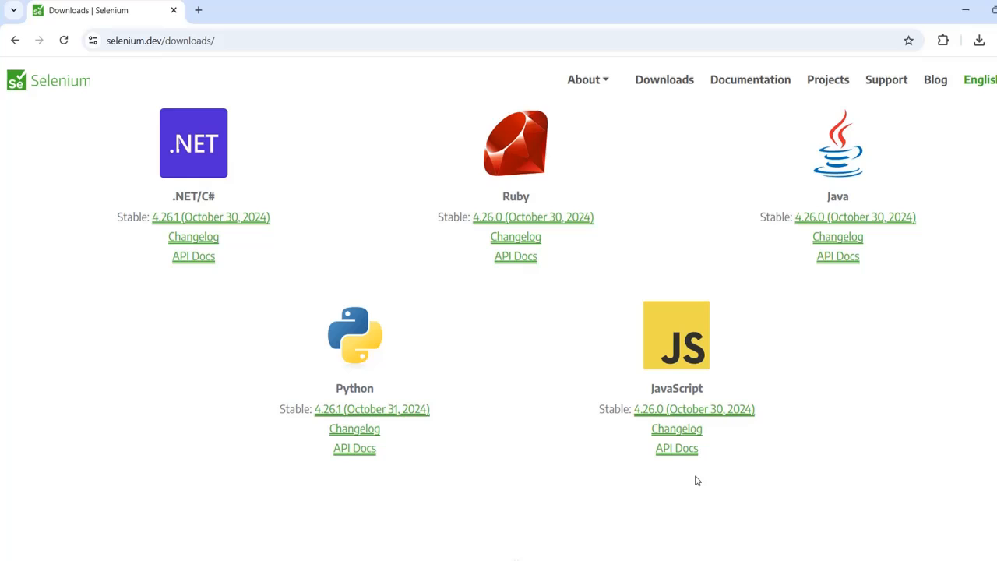
mouse_move(770, 340)
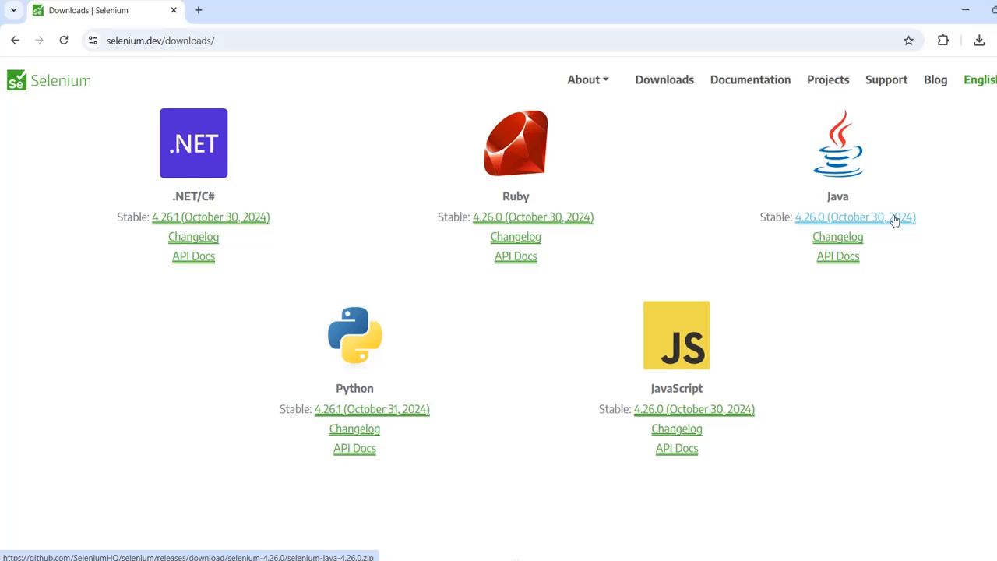
mouse_move(829, 224)
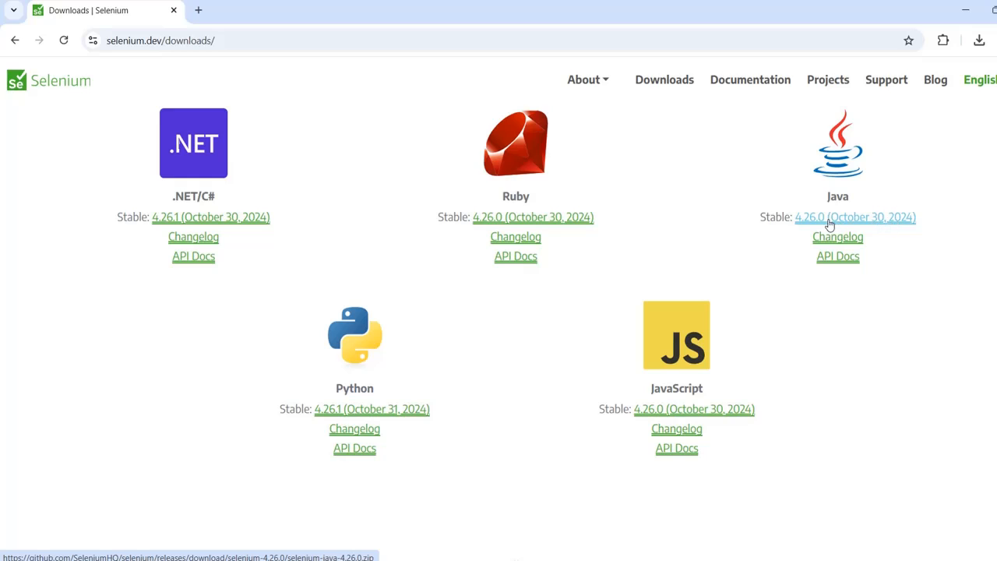
mouse_move(871, 226)
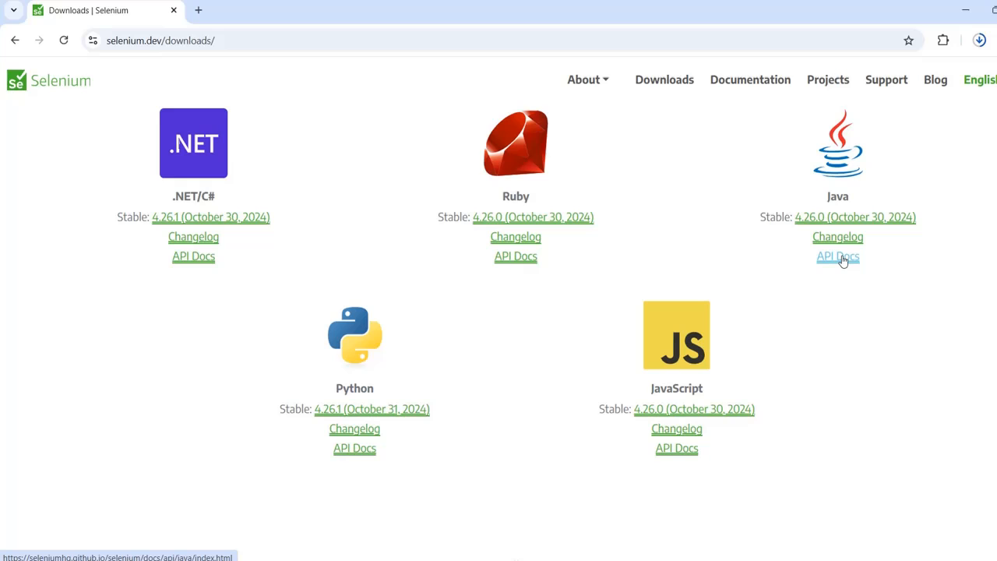
left_click(838, 256)
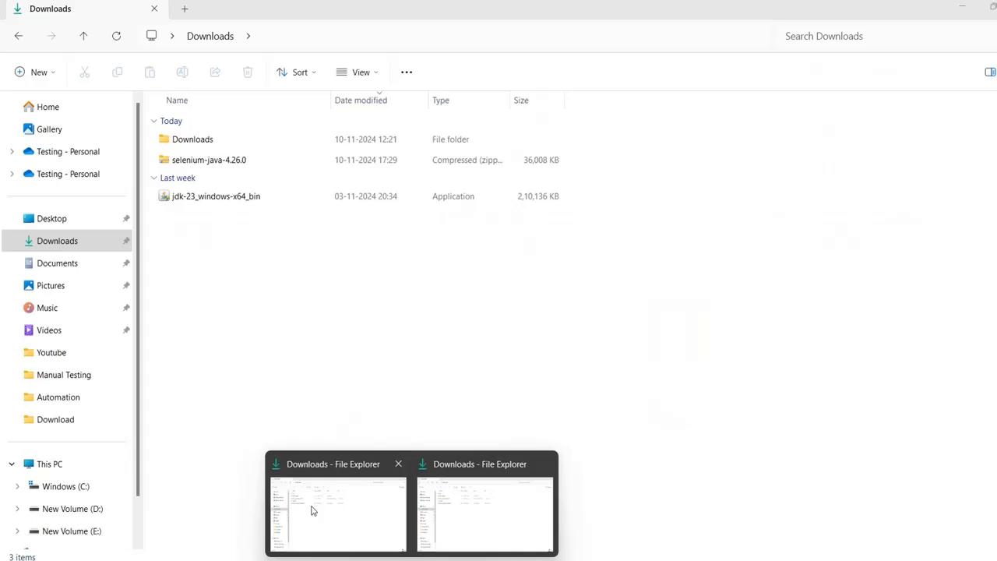
- Extract selenium-java-4.26.0.zip in Downloads into a folder of the same name
left_click(209, 159)
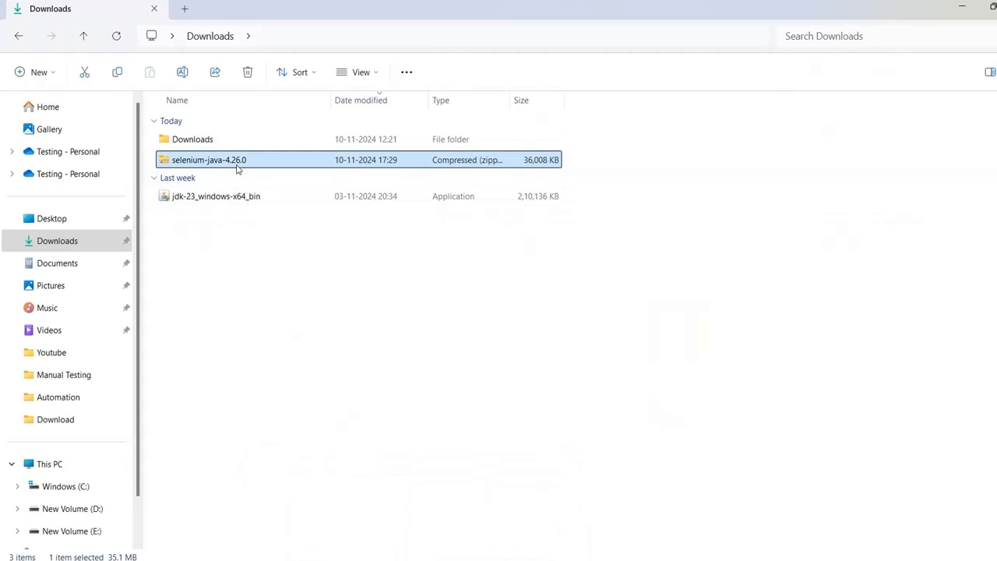
mouse_move(209, 159)
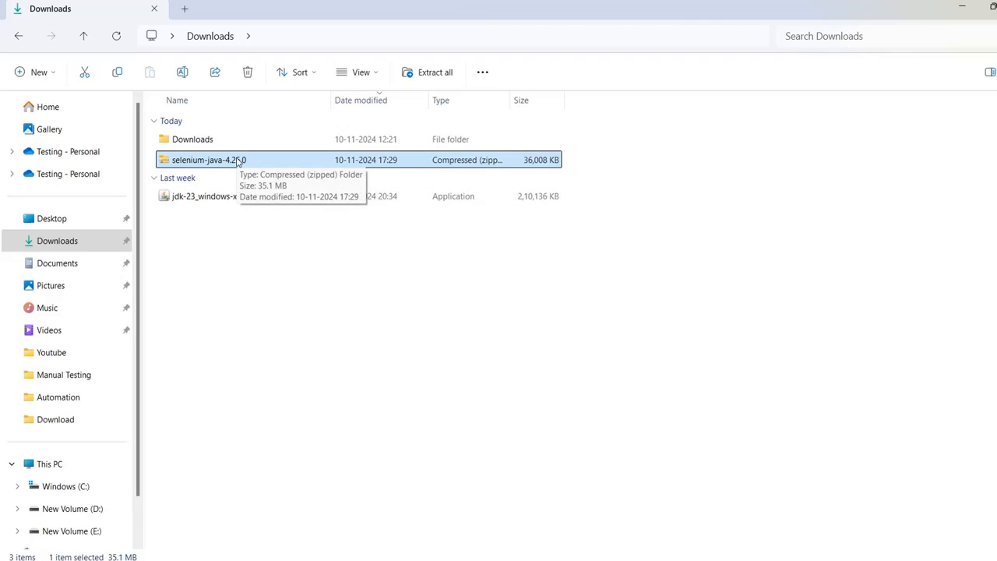
right_click(206, 159)
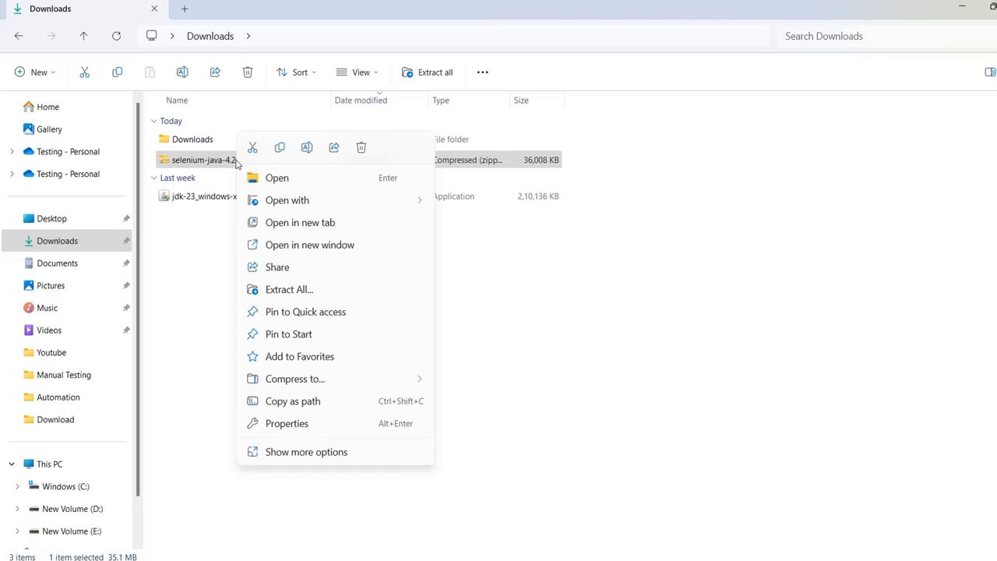
left_click(380, 292)
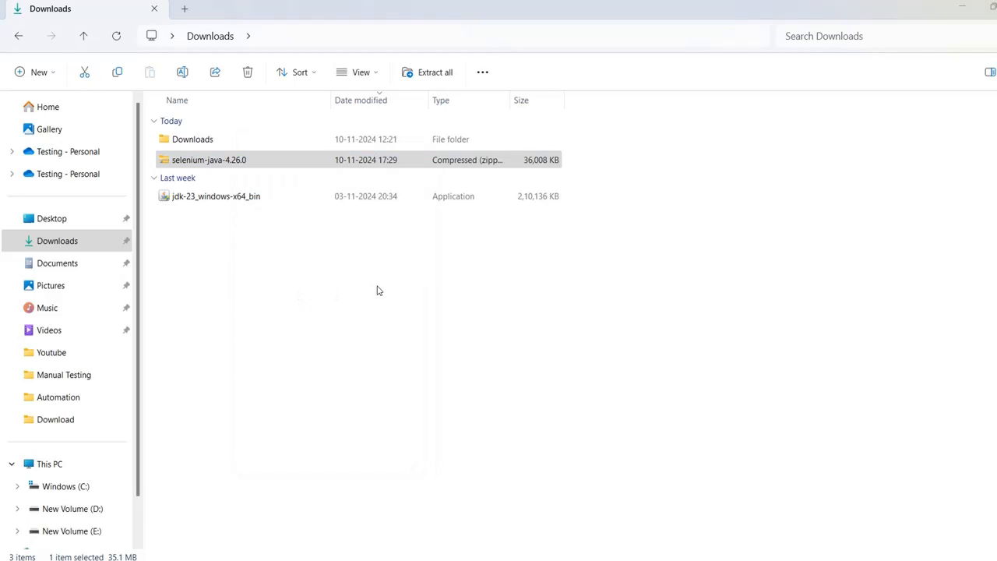
left_click(427, 71)
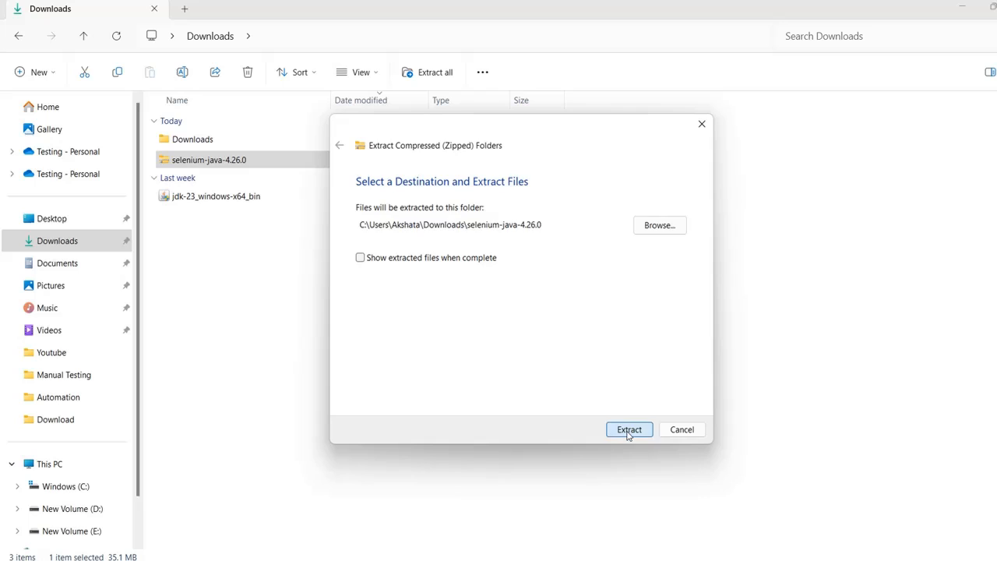
left_click(629, 430)
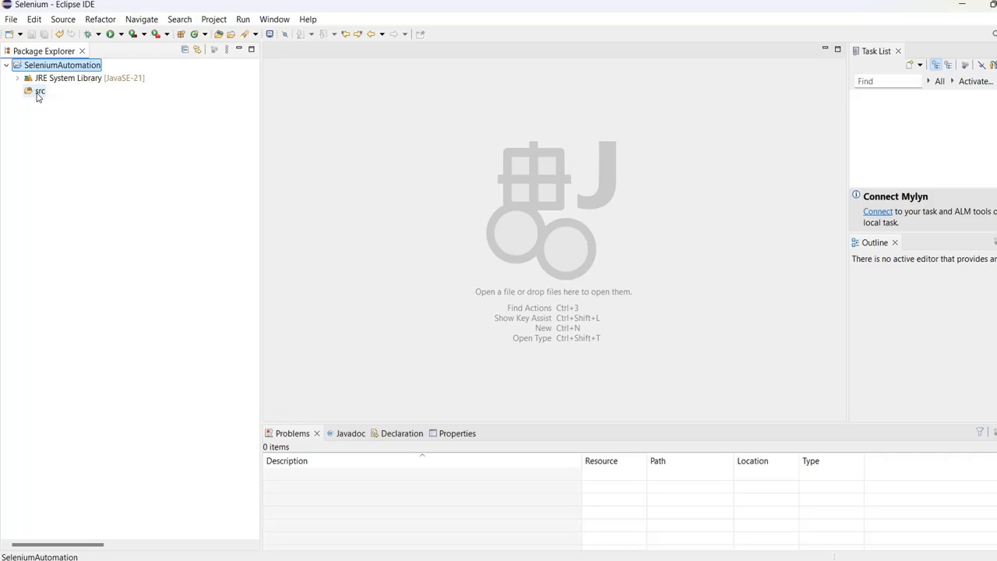
- Start a new Java package under the SeleniumAutomation src folder
left_click(41, 90)
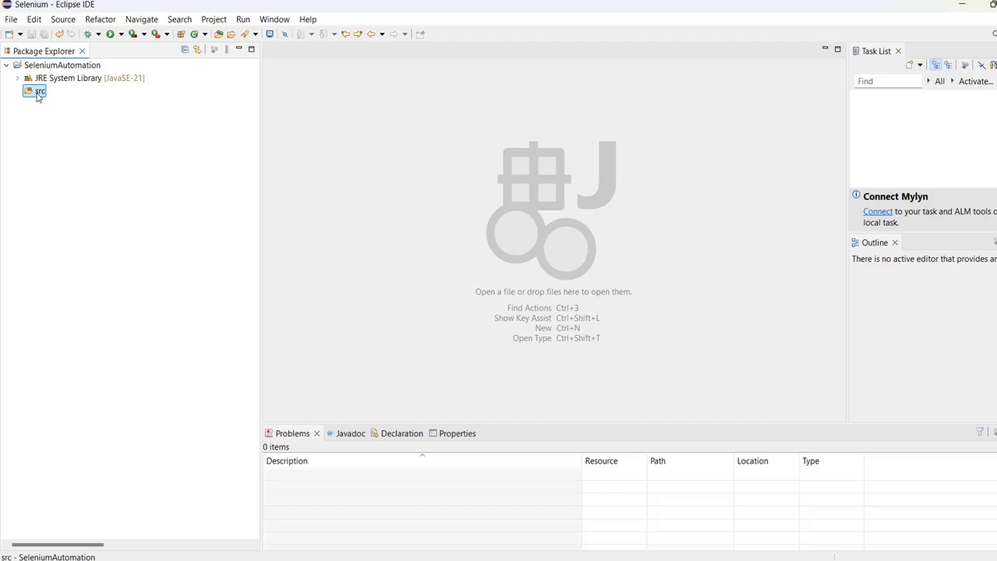
right_click(39, 90)
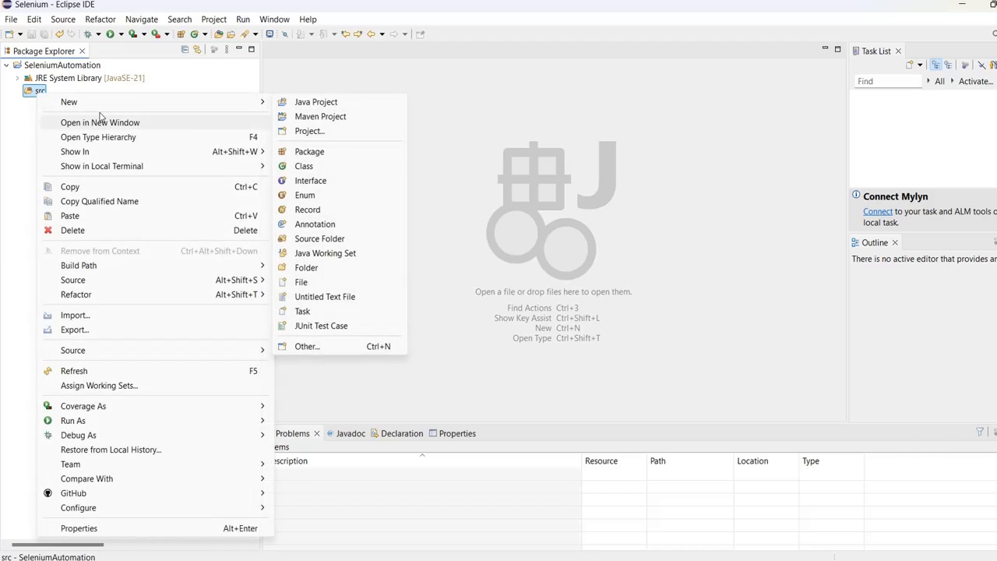
left_click(308, 151)
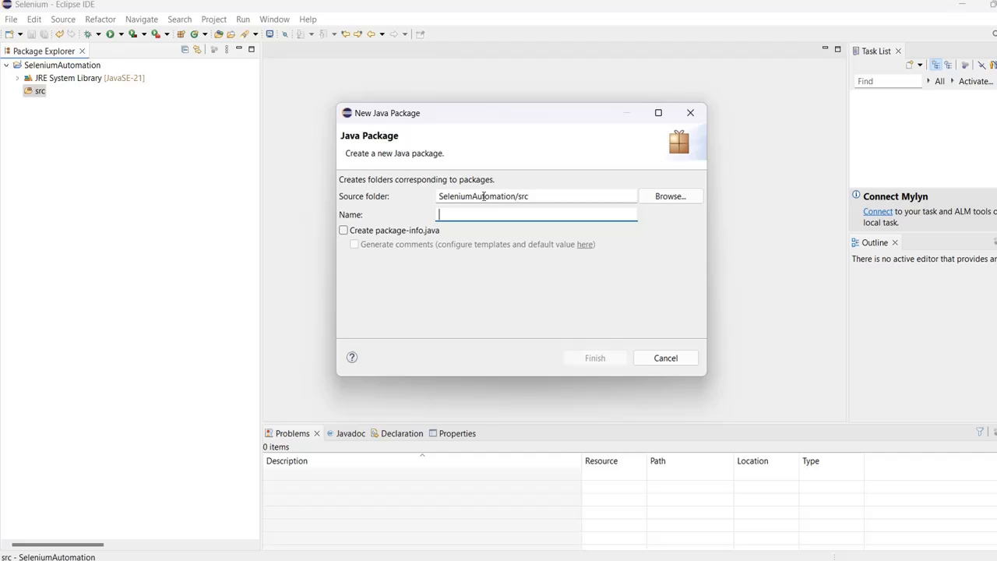
- Name the package seleniumautomation and create it
type("se")
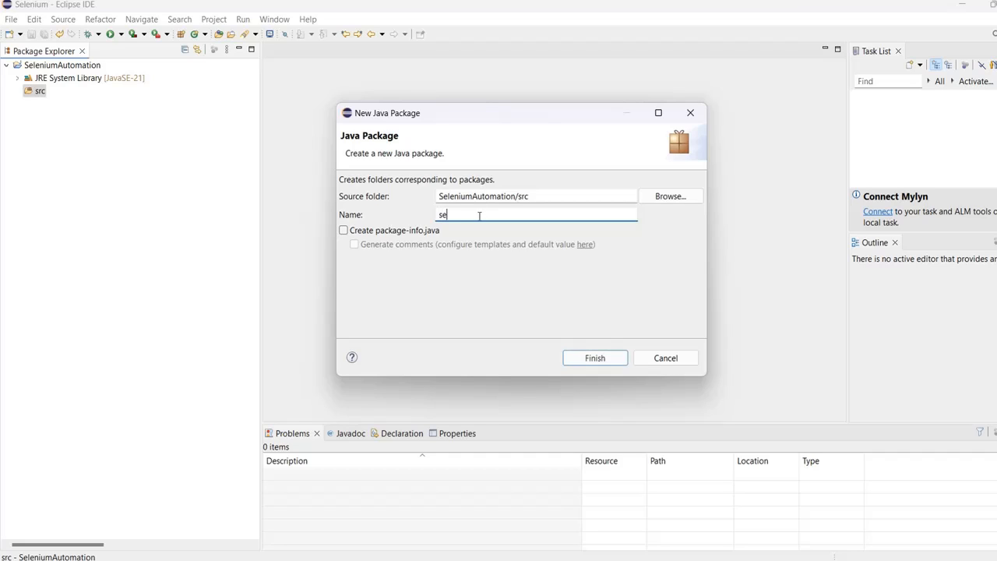
type("l")
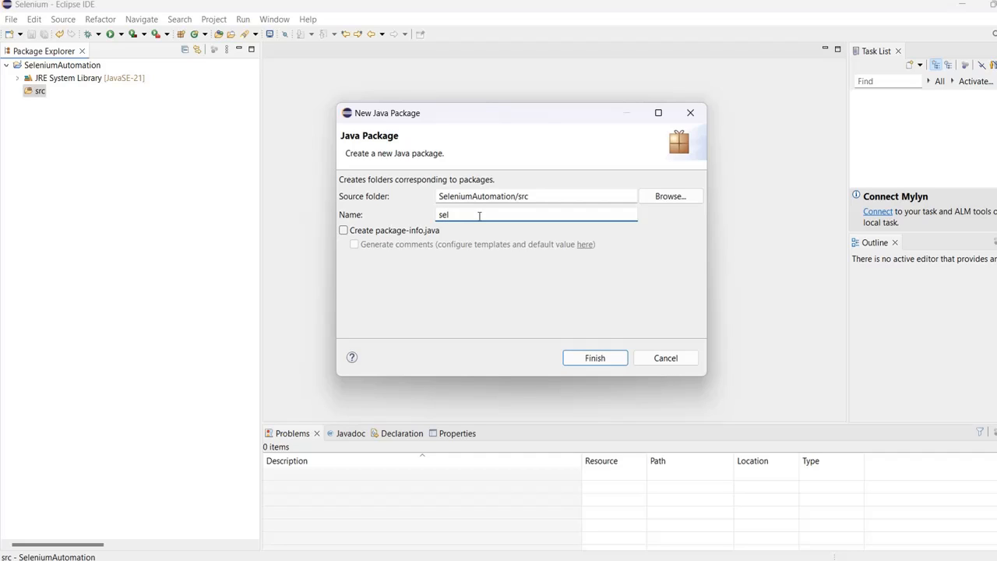
type("eniu")
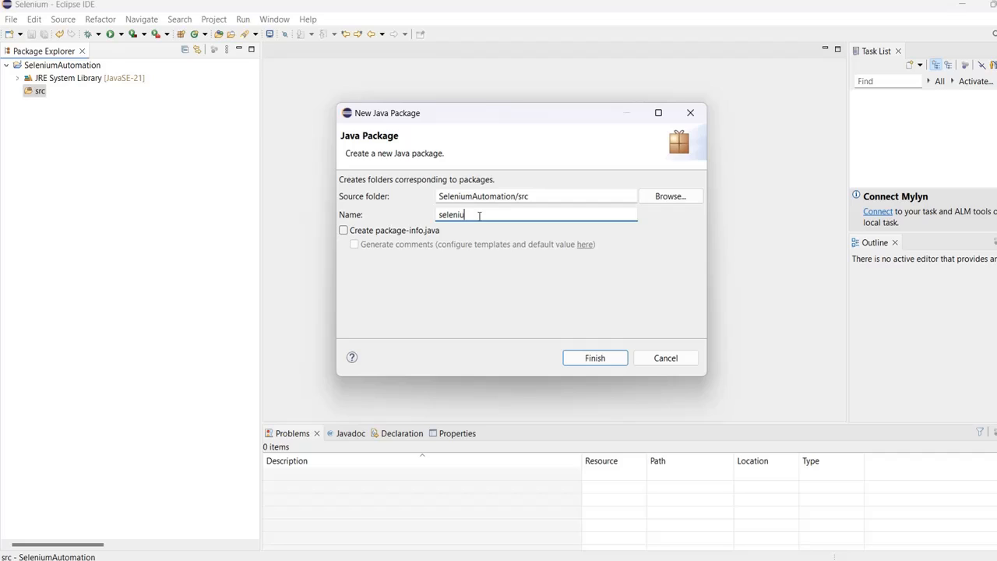
type("ma")
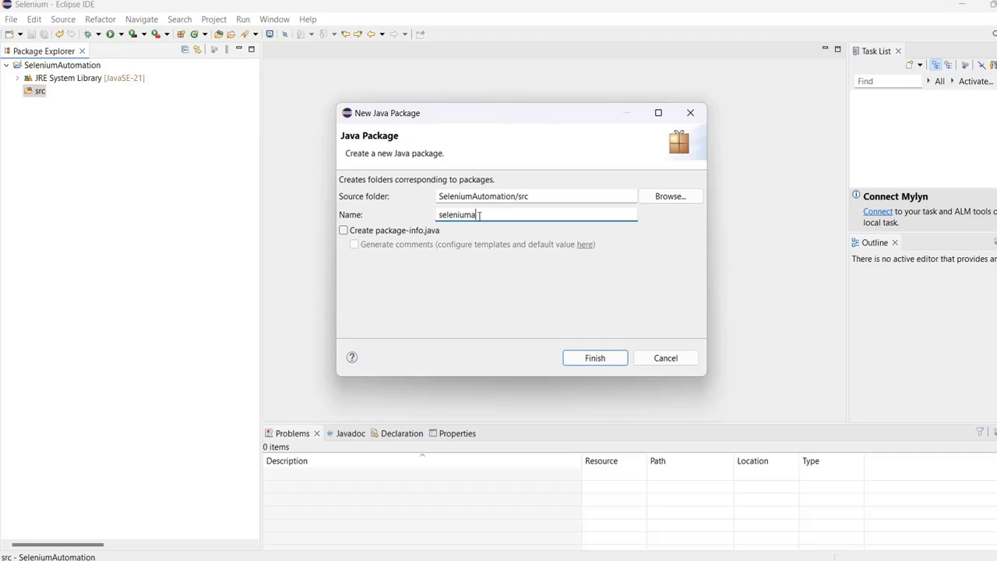
type("utomat")
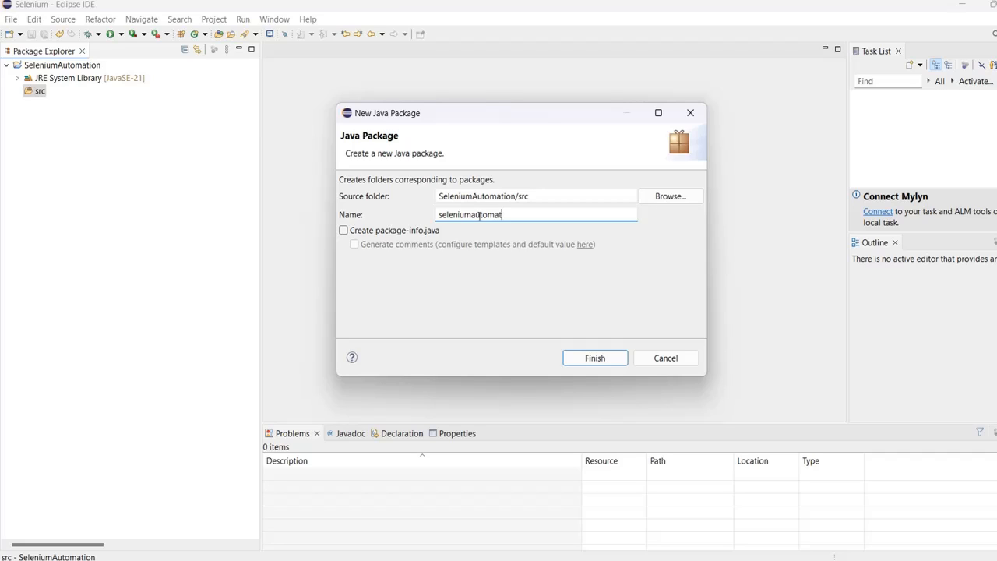
type("ion")
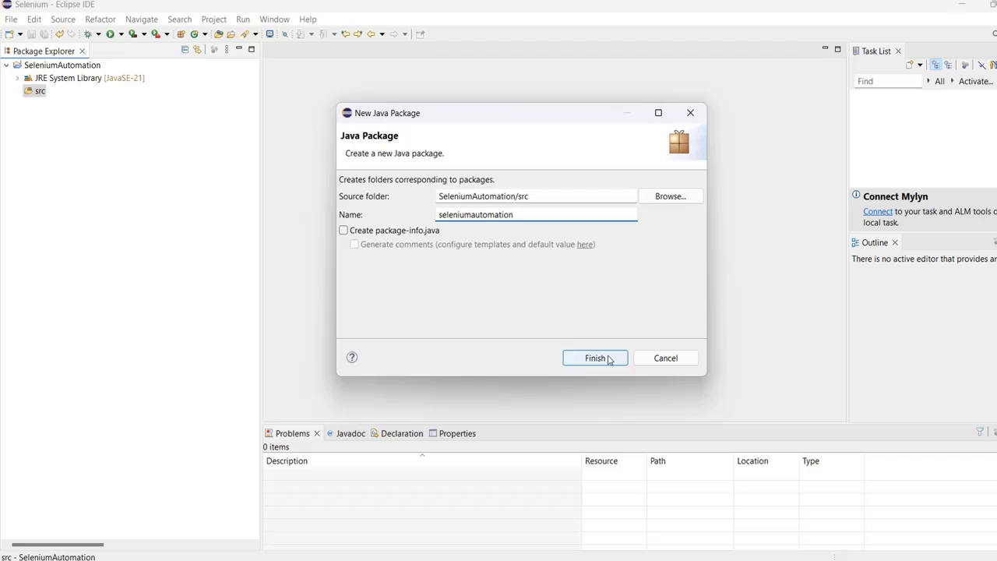
left_click(595, 357)
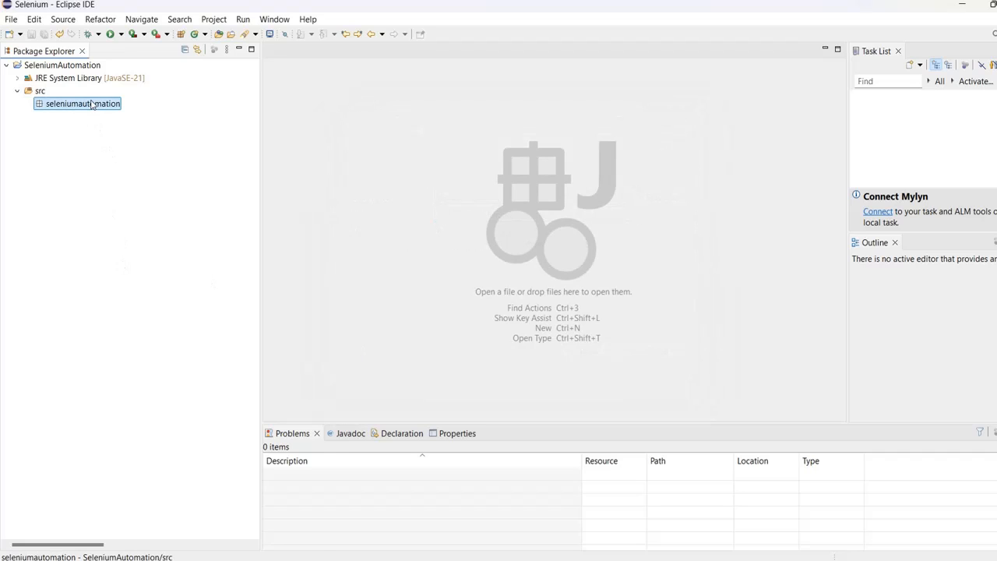
- Set up a new class seleniumday1 in the package with a main method stub
right_click(83, 103)
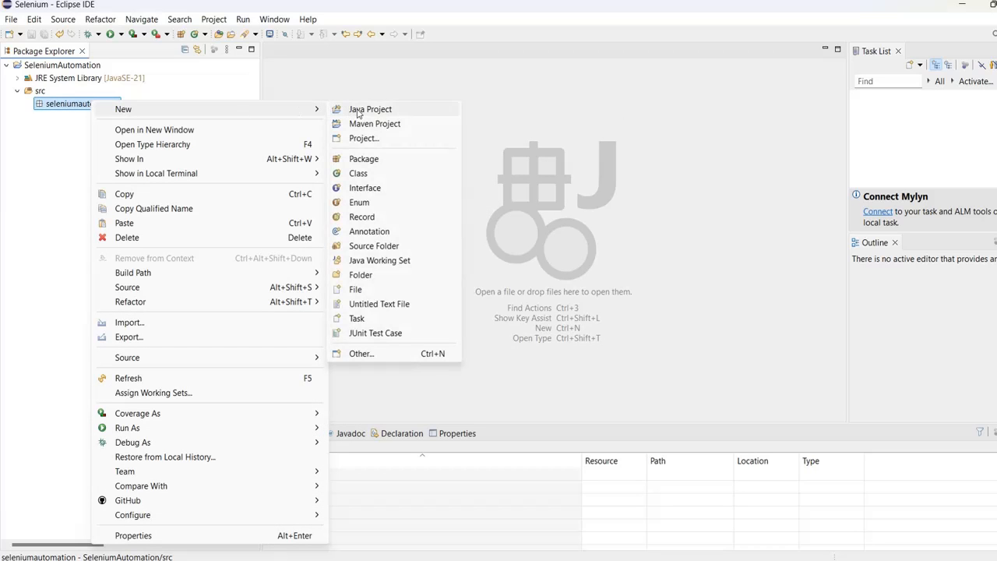
mouse_move(359, 173)
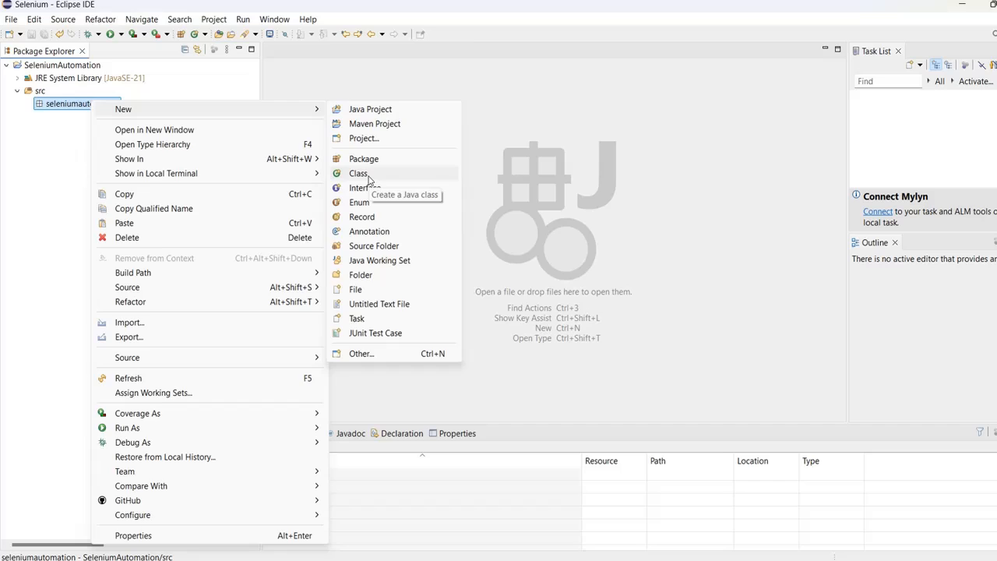
left_click(358, 173)
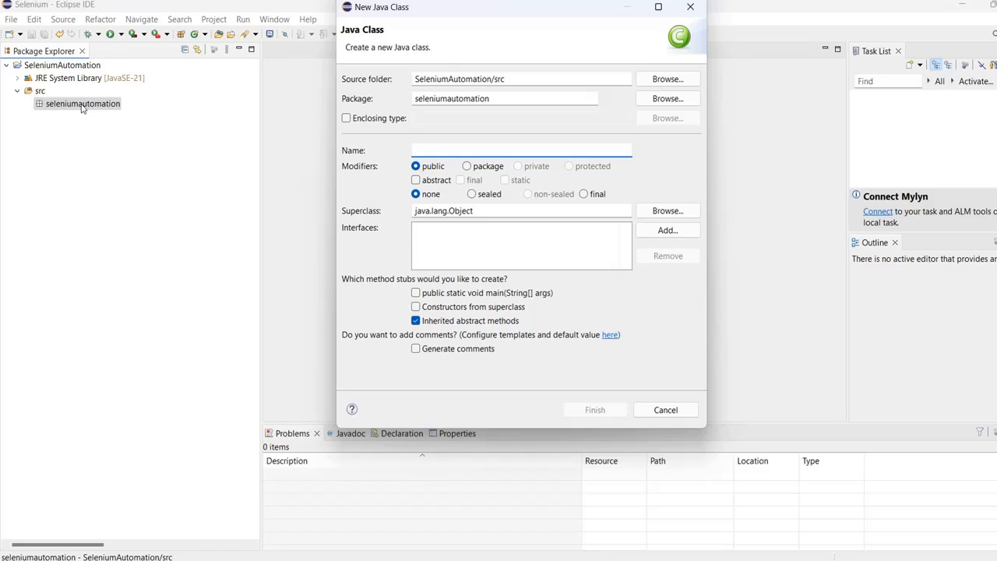
left_click(521, 150)
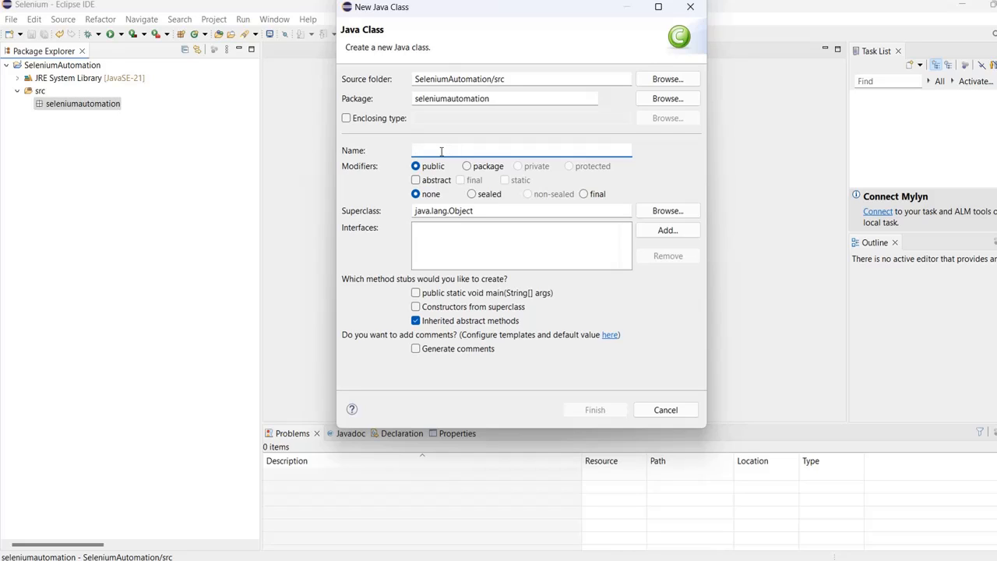
type("seleniumday1")
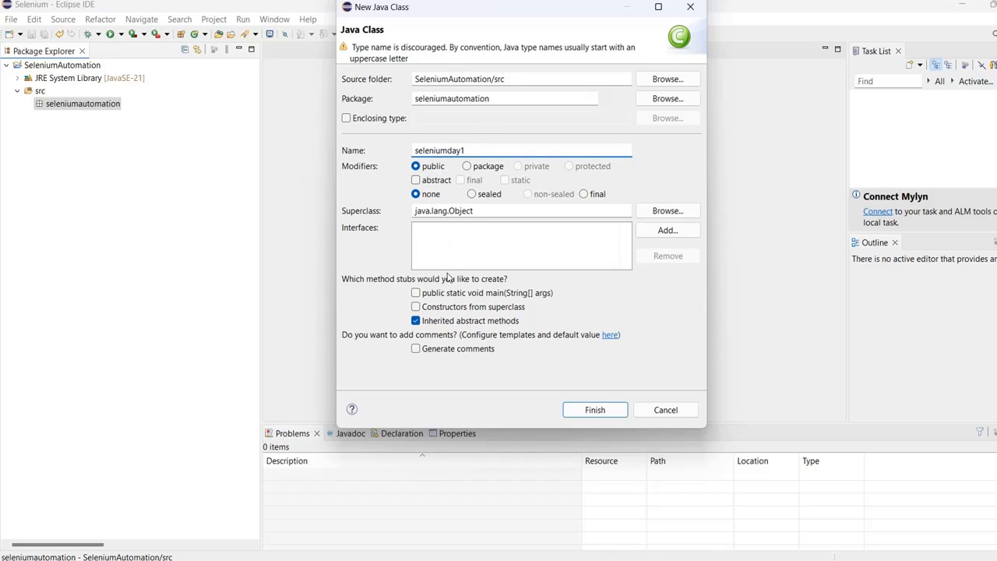
left_click(414, 293)
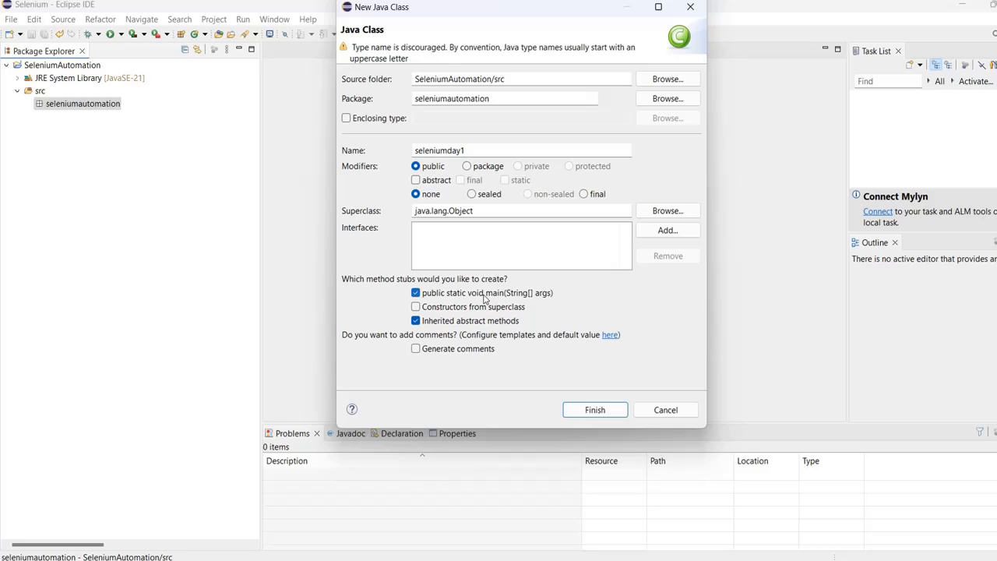
- Create the seleniumday1 class and remove the TODO comment from main
left_click(595, 410)
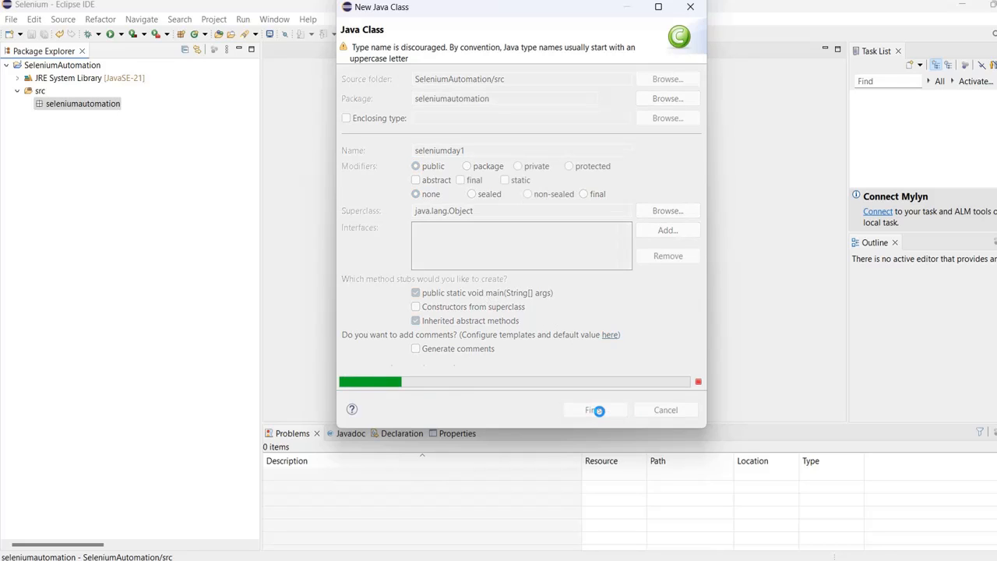
left_click(595, 410)
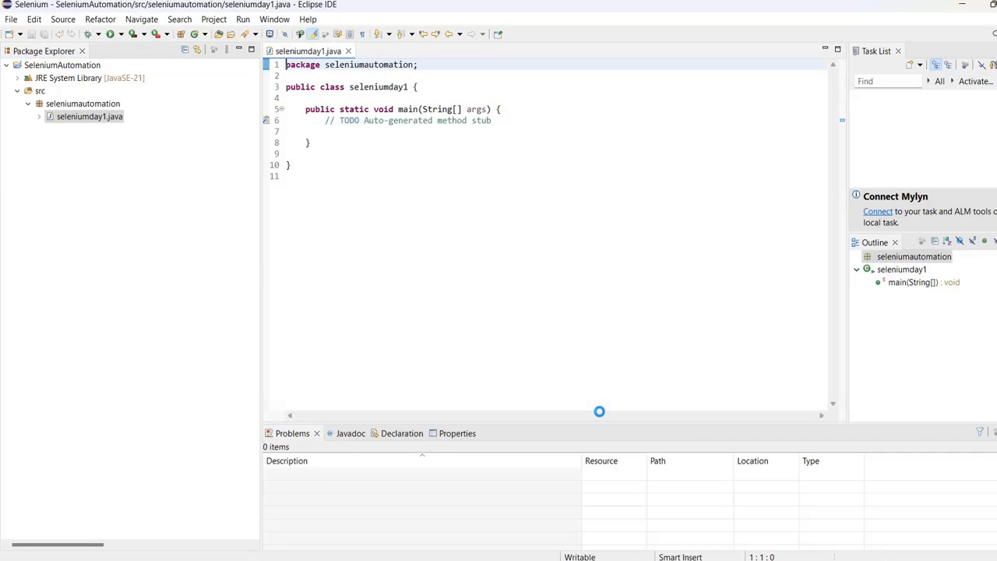
left_click_drag(327, 120, 433, 120)
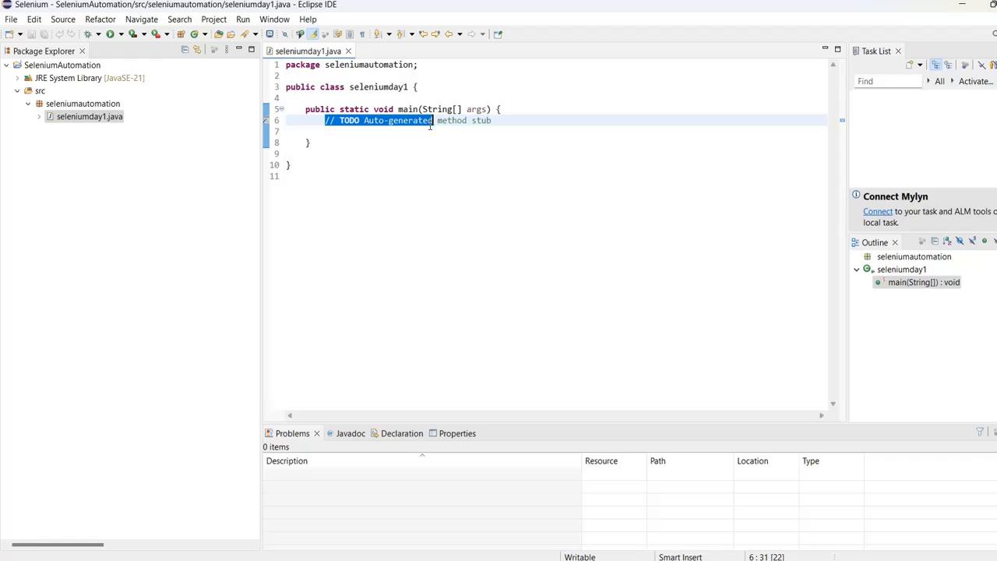
key("Delete")
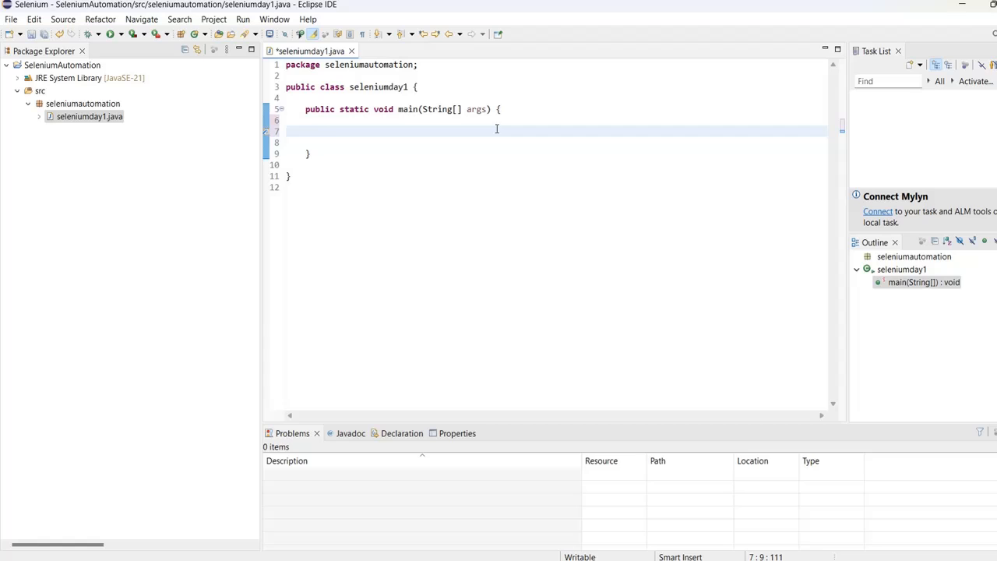
- Write ChromeDriver driver = new ChromeDriver(); inside the main method
type("ChromeD")
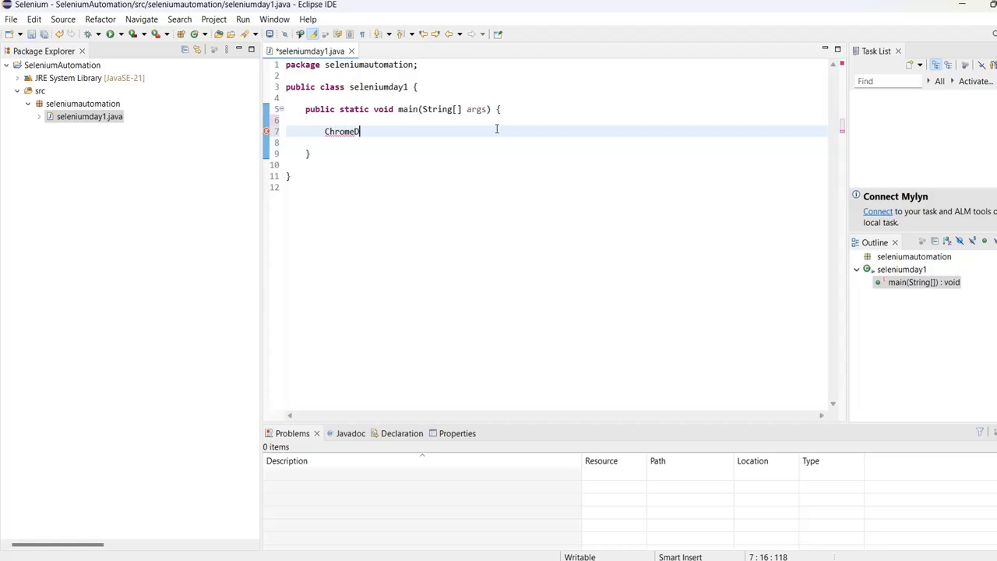
type("river de")
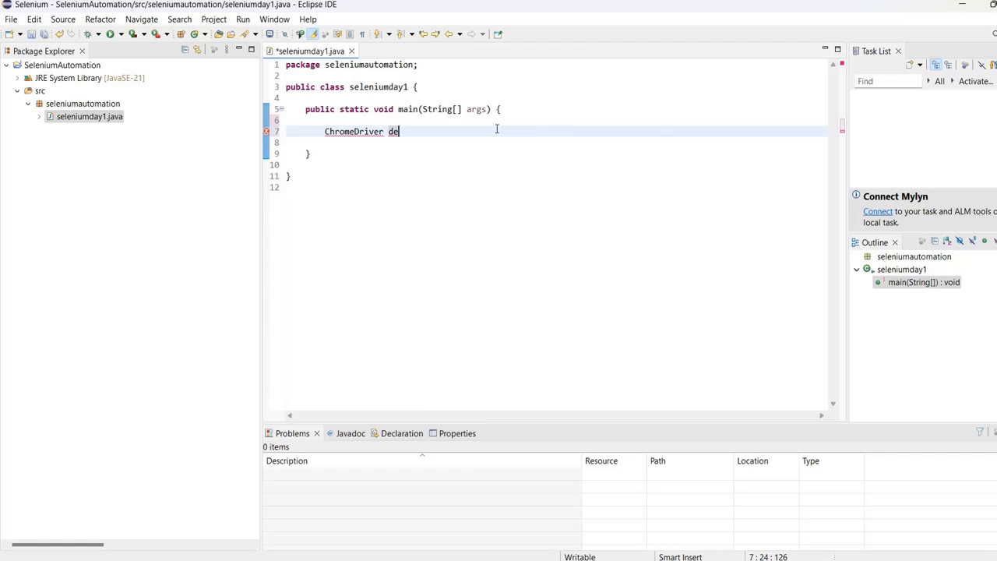
type("river")
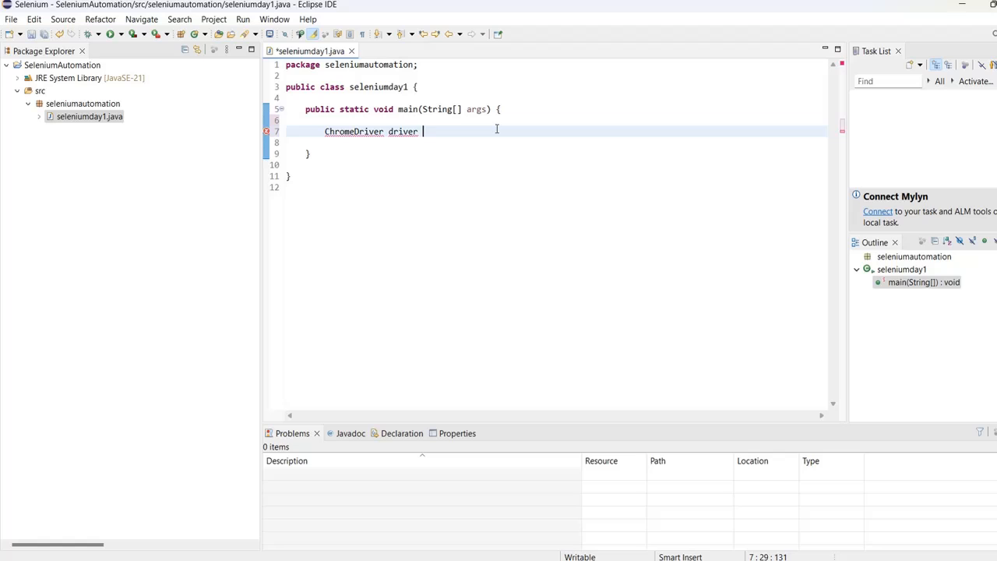
type("= new")
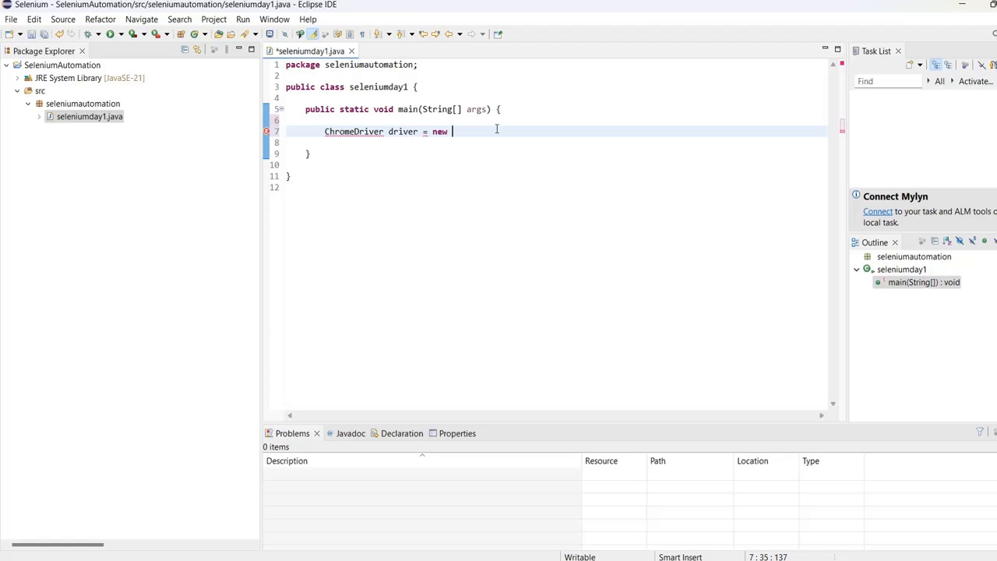
type("ChromeDriver(")
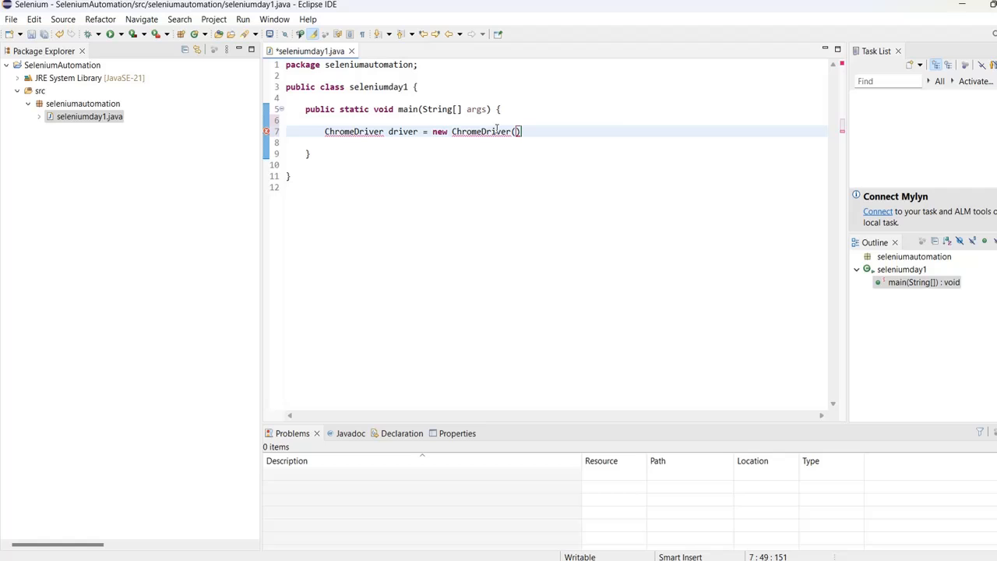
type(";")
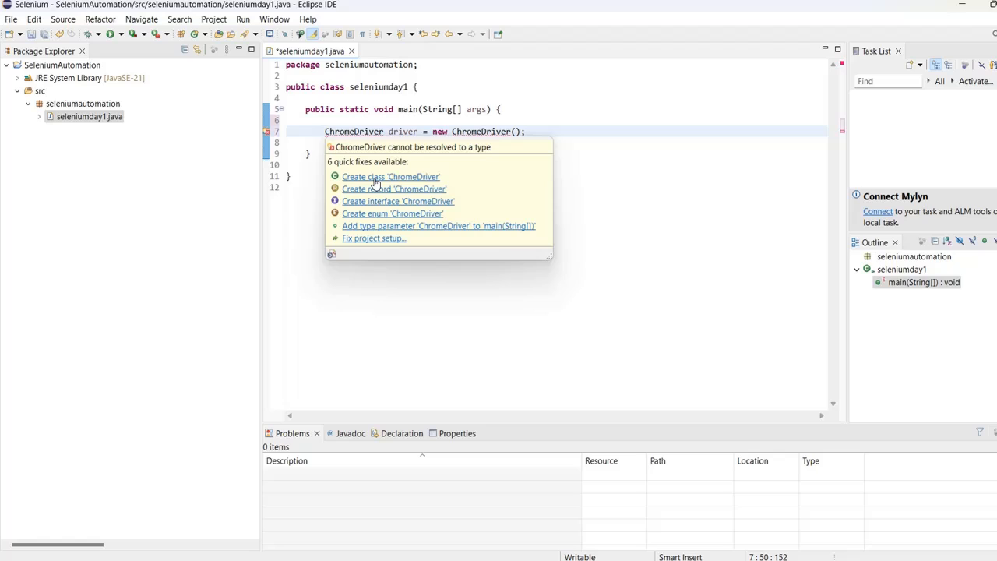
mouse_move(386, 196)
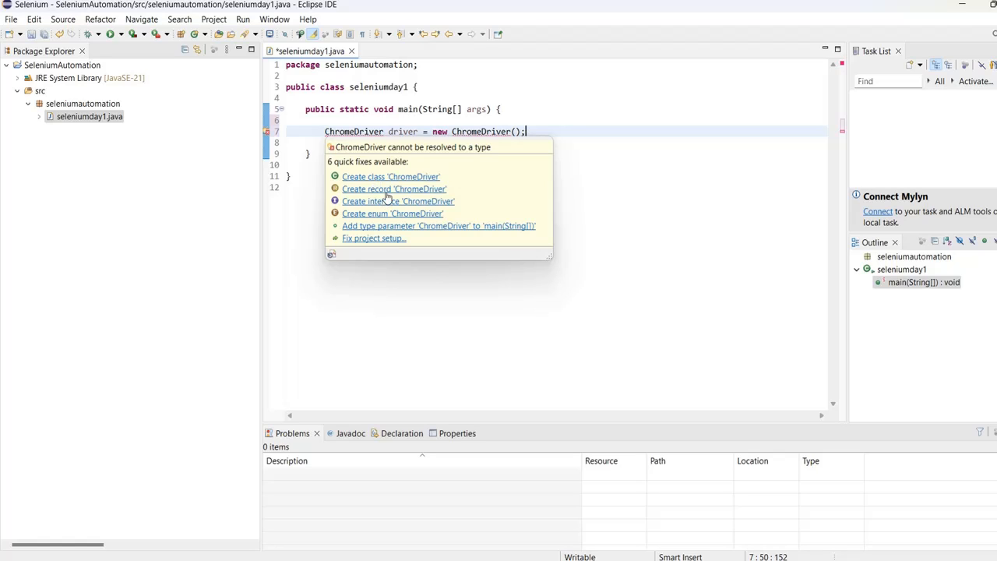
mouse_move(390, 214)
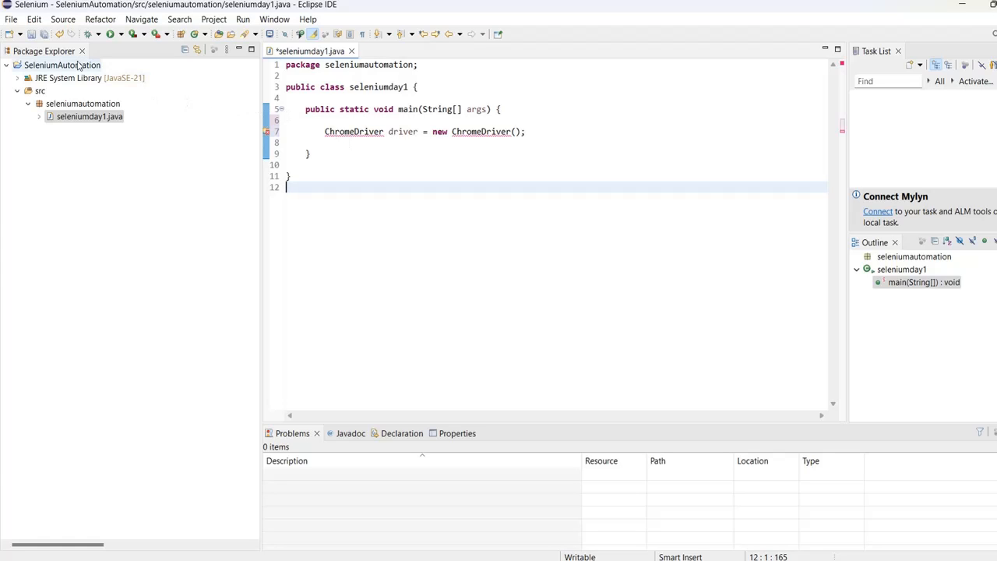
- Show the project's Java Build Path libraries with Classpath selected for new JARs
right_click(63, 66)
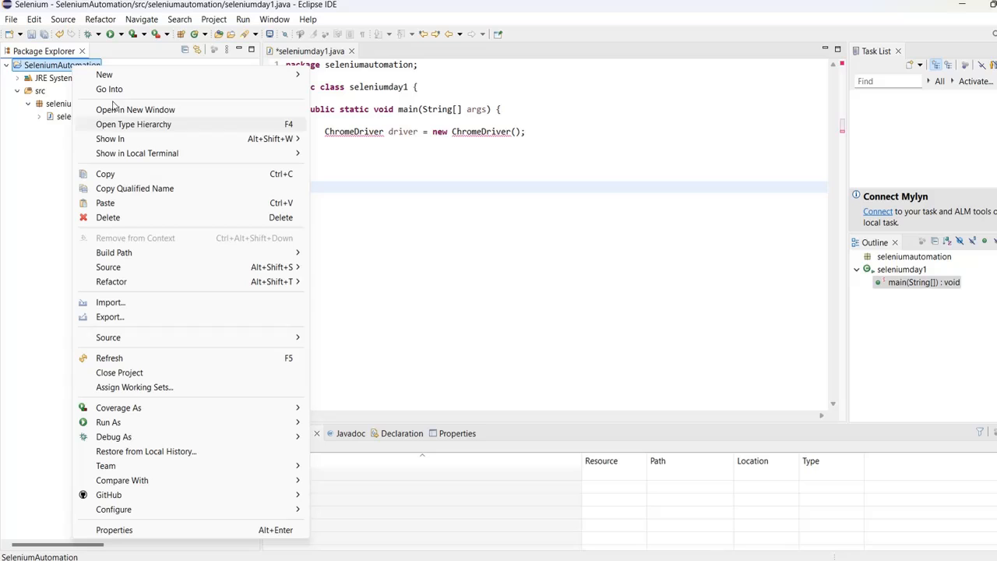
mouse_move(114, 530)
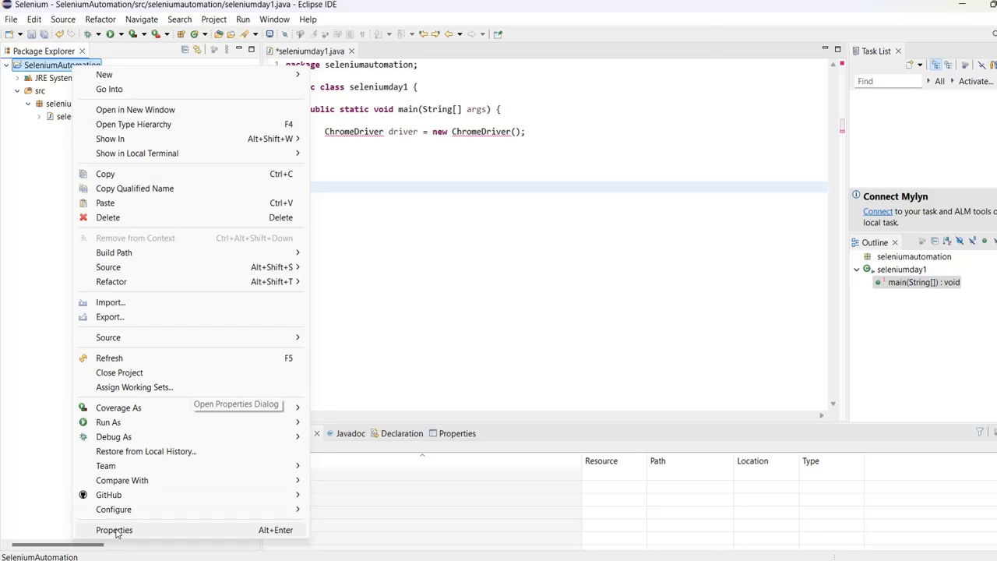
left_click(114, 530)
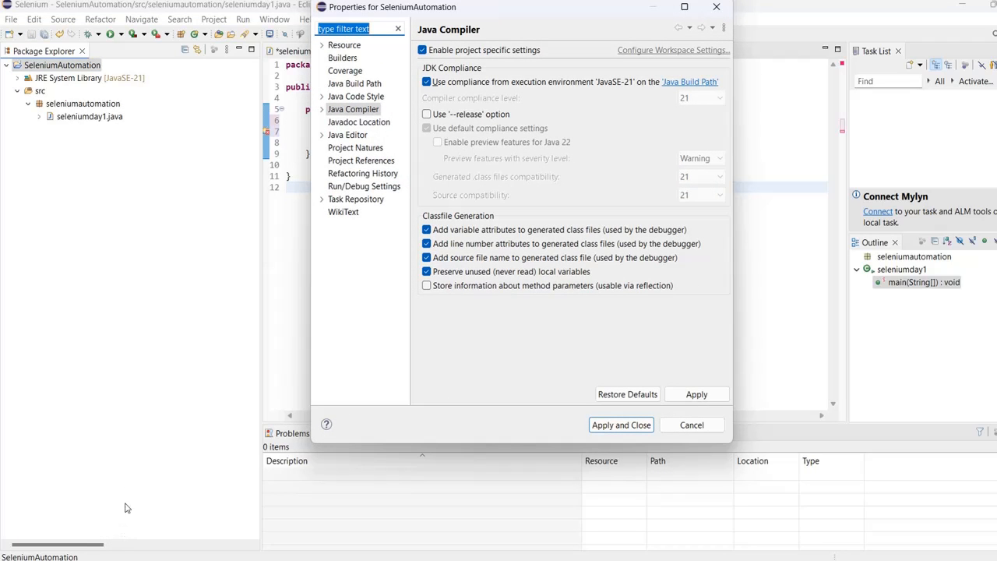
left_click(356, 84)
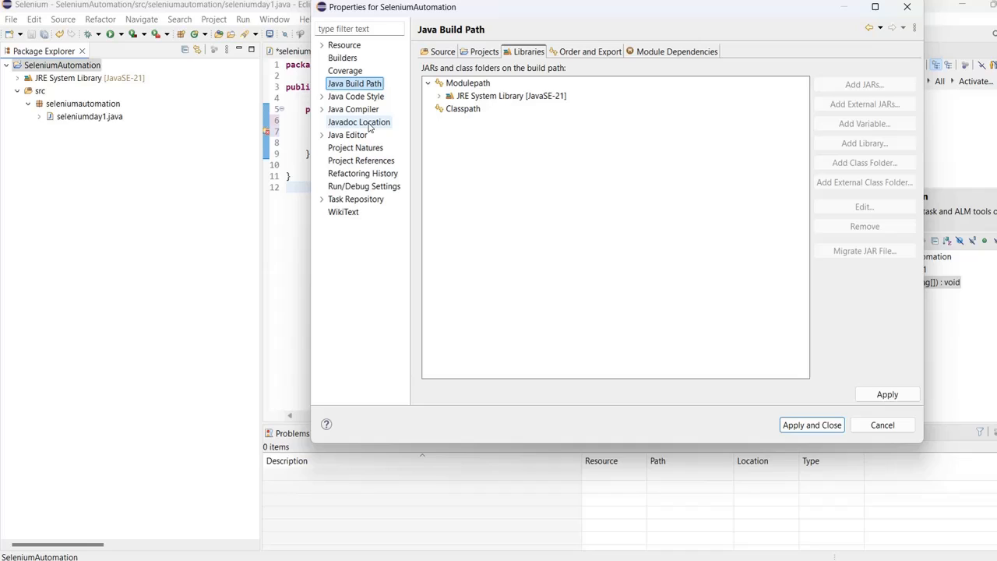
mouse_move(404, 101)
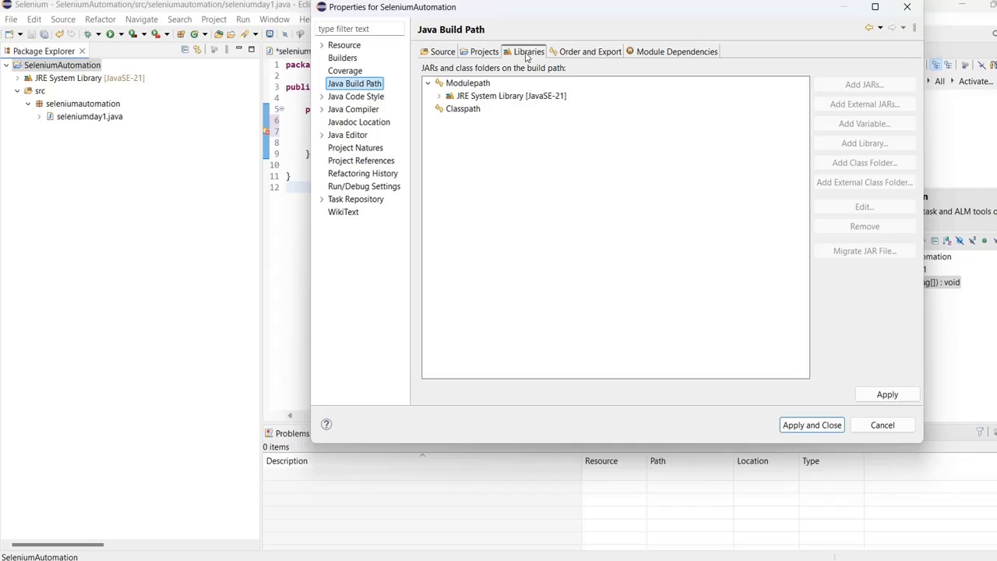
mouse_move(527, 56)
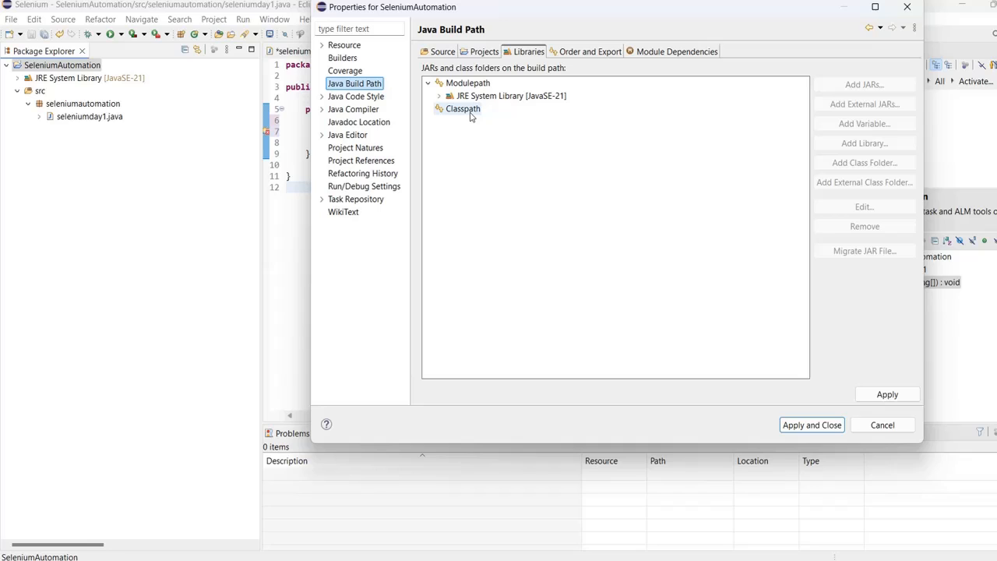
left_click(462, 109)
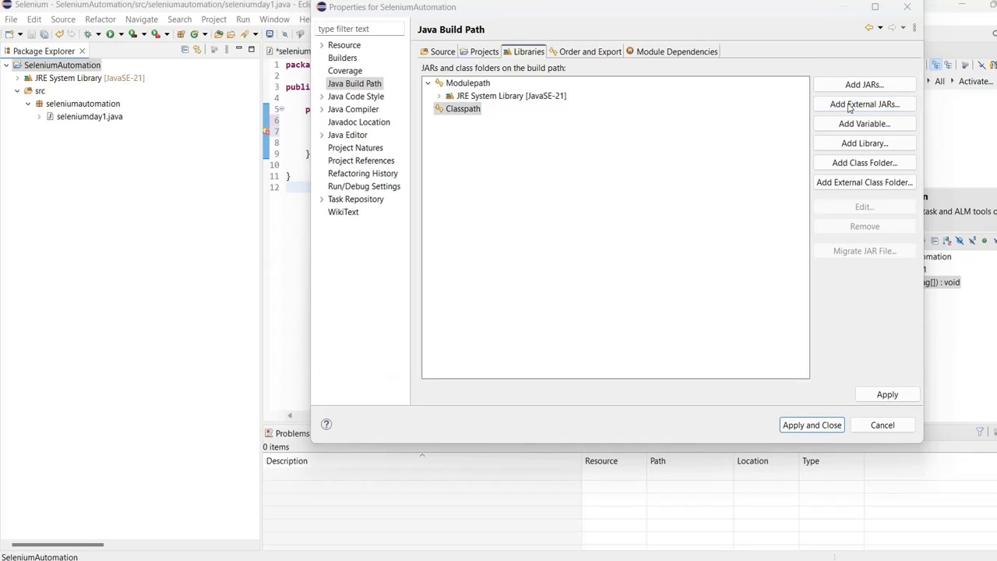
- Add all external JARs from Downloads/selenium-java-4.26.0 to the classpath
left_click(863, 103)
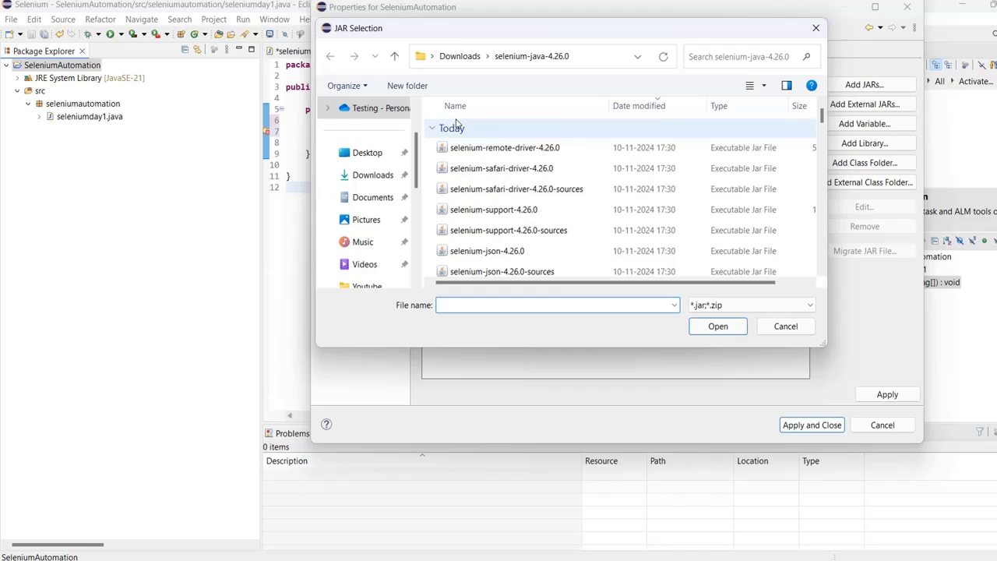
left_click(504, 147)
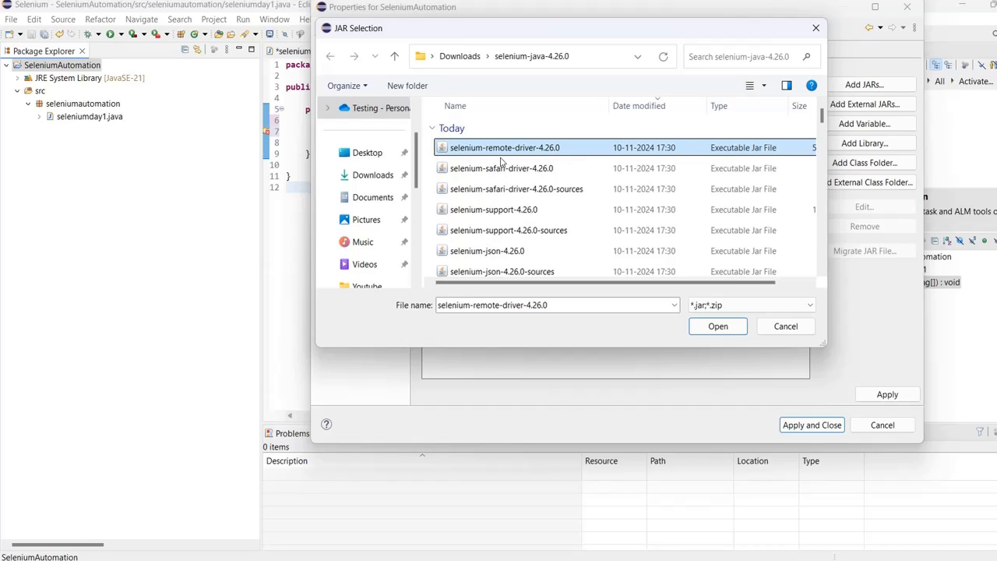
scroll("down", 3)
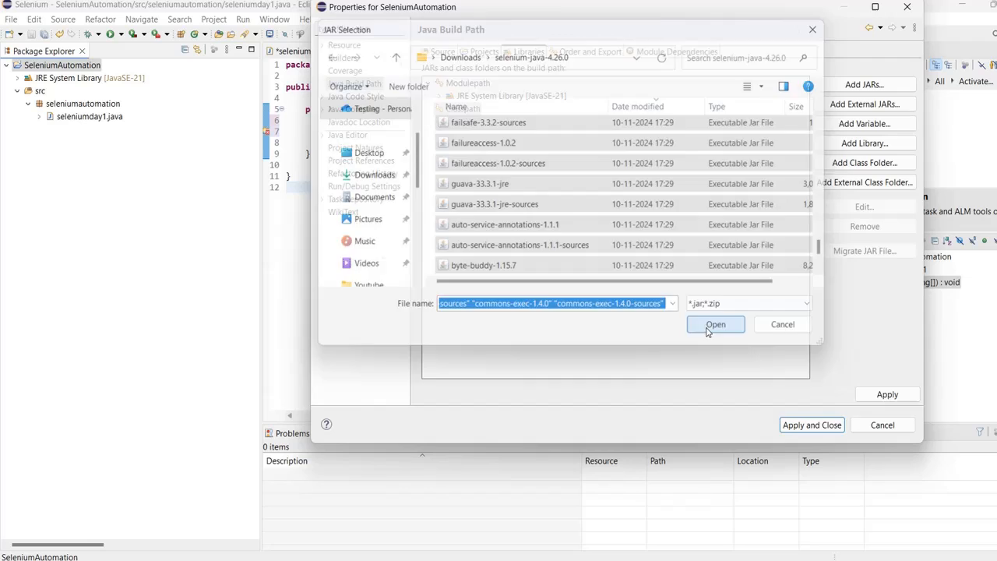
left_click(715, 324)
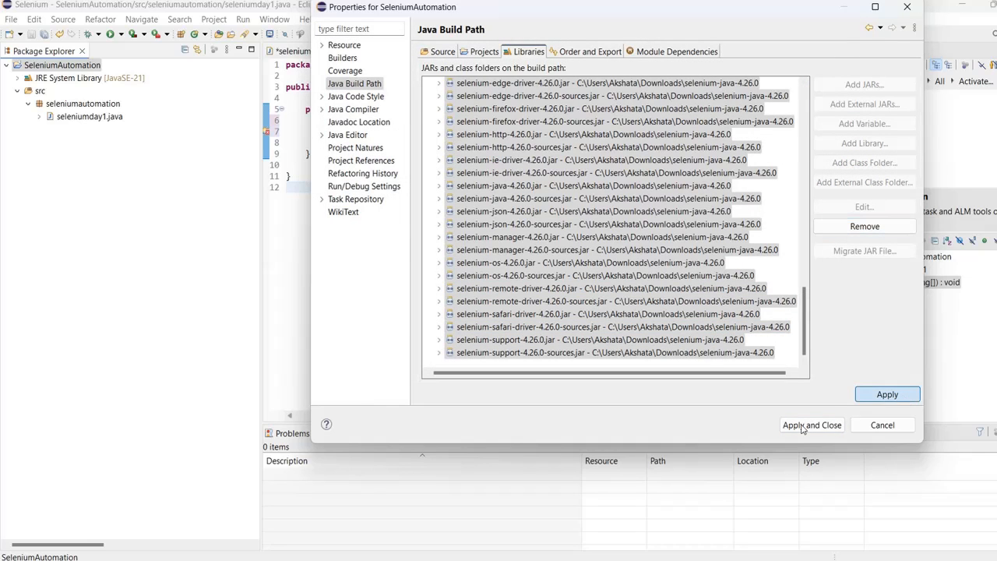
- Apply the build path and review the Selenium JARs under Referenced Libraries
left_click(812, 424)
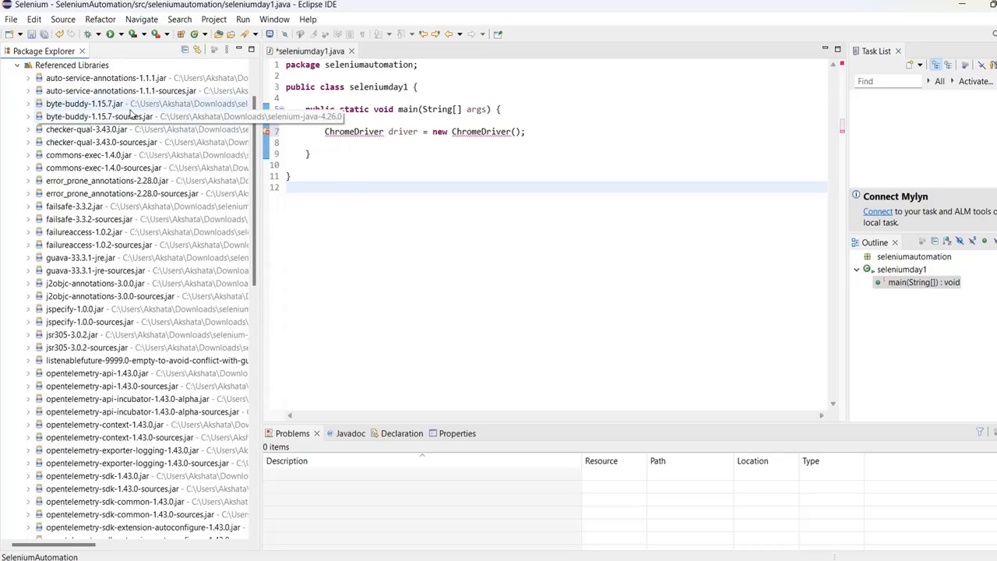
scroll("down", 3)
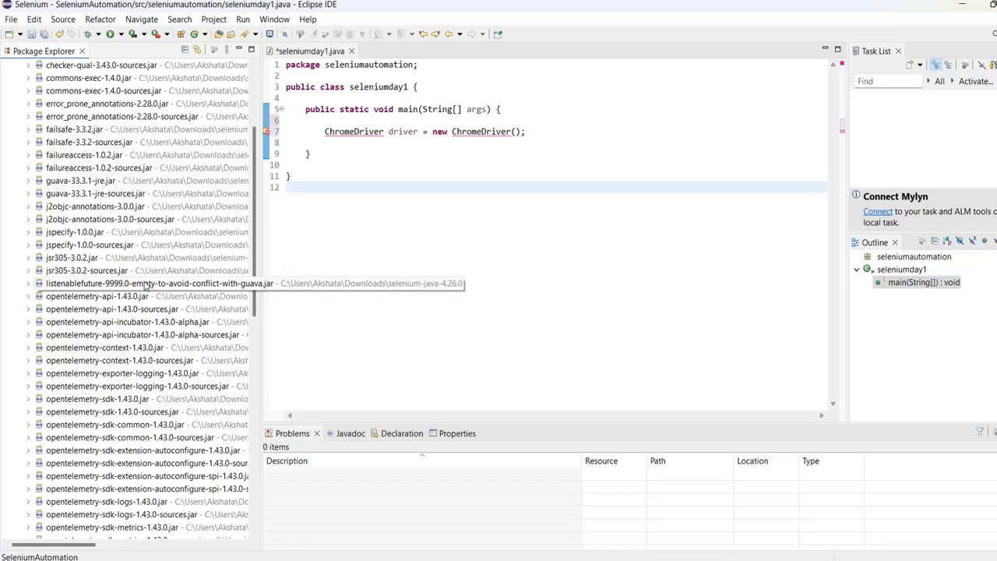
mouse_move(147, 287)
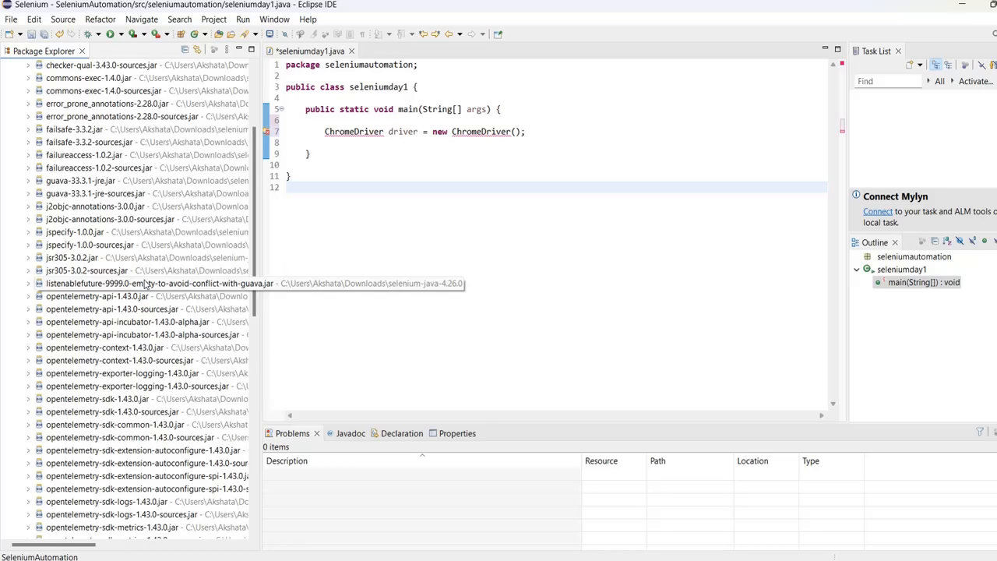
scroll("down", 3)
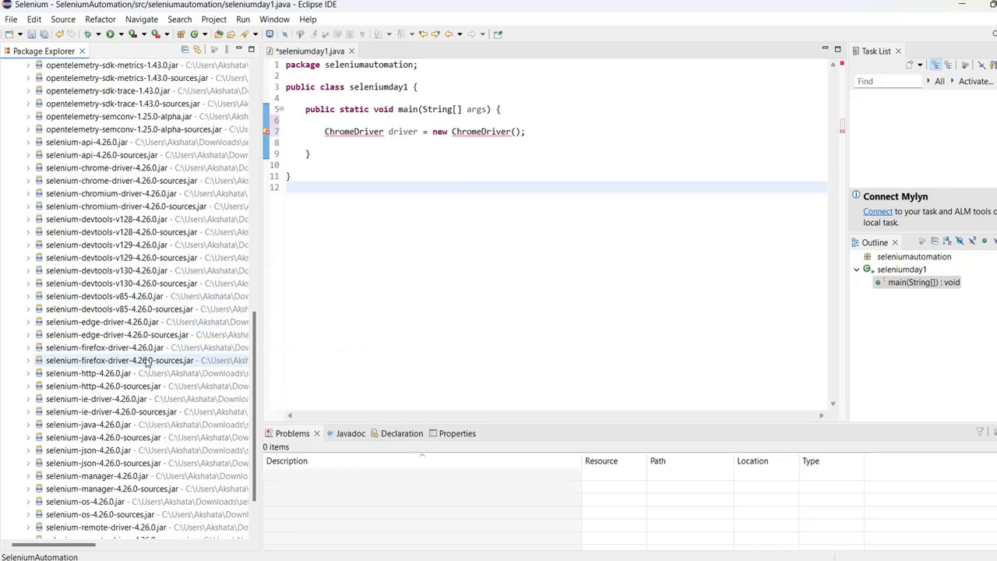
scroll("down", 3)
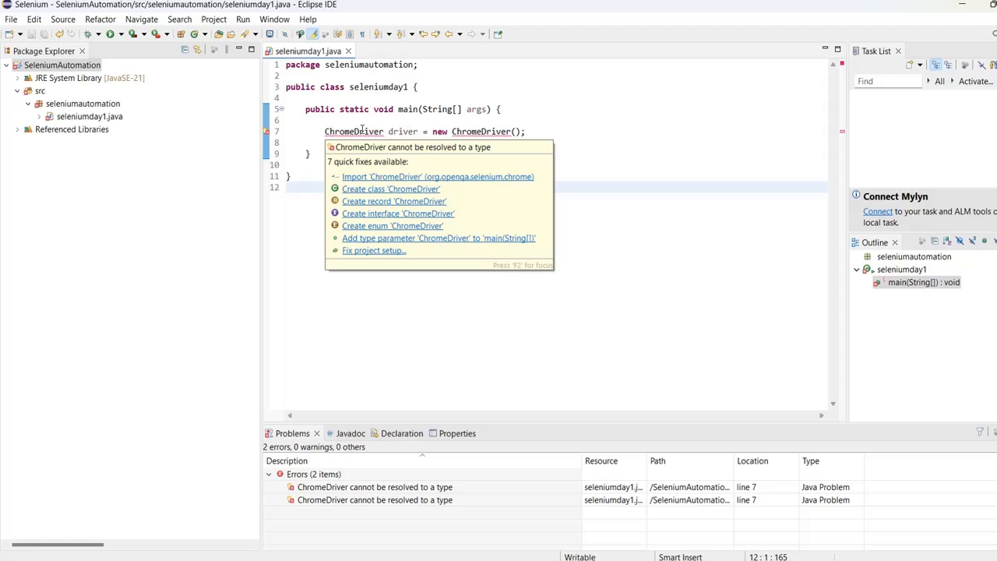
mouse_move(383, 179)
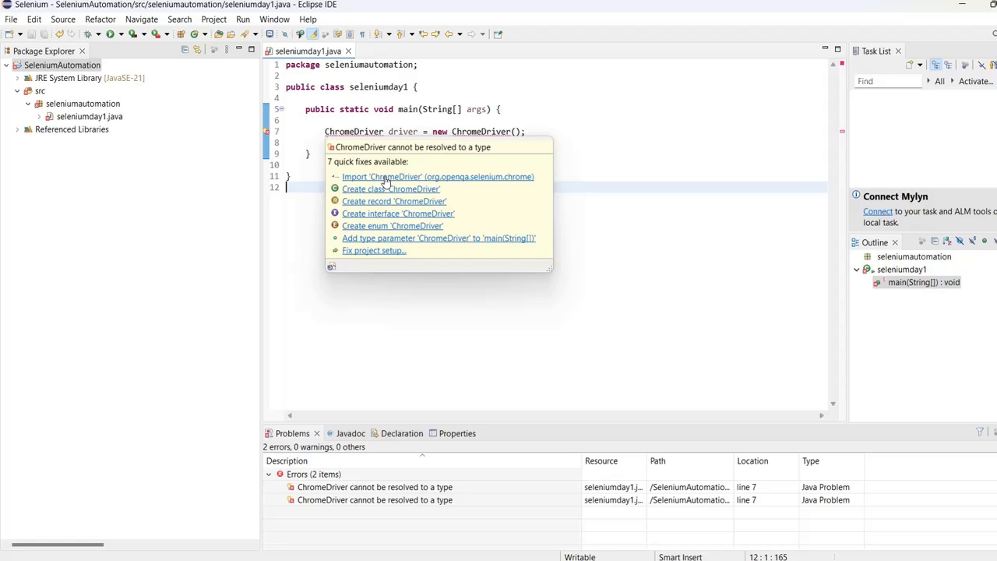
- Import ChromeDriver from org.openqa.selenium.chrome via the quick fix
left_click(437, 176)
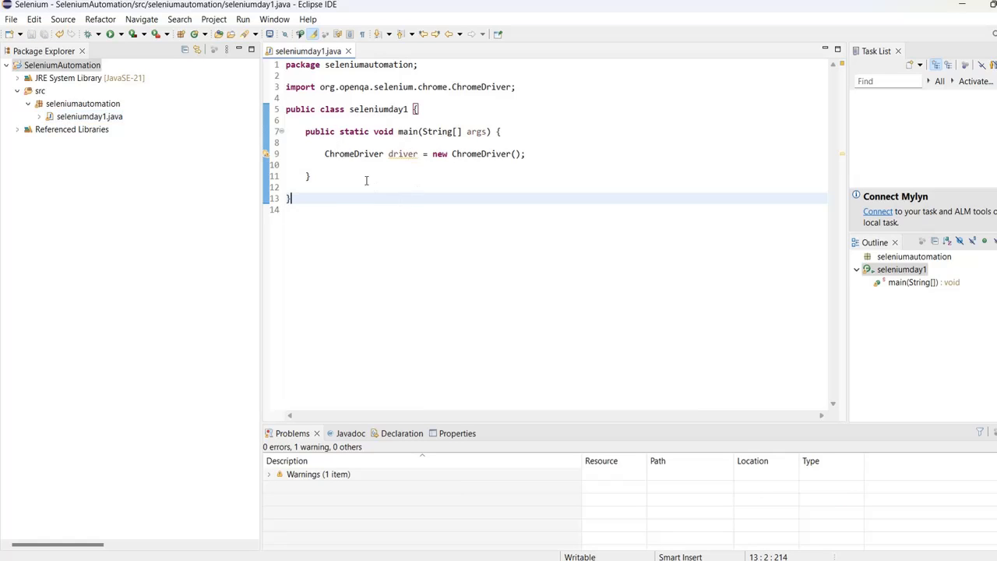
- Add a new line 'driver.' below the declaration to list ChromeDriver's method suggestions
left_click(529, 154)
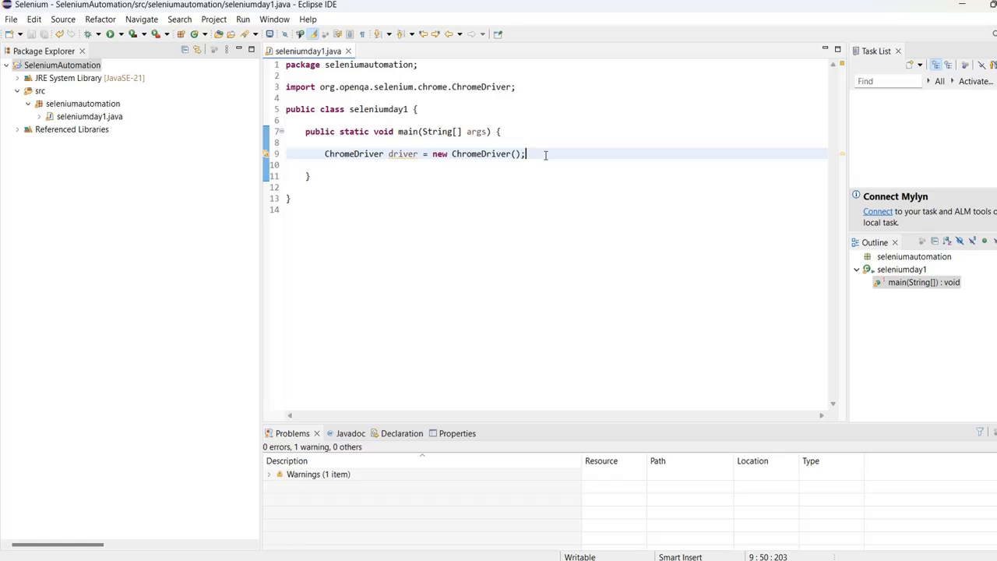
type("driver")
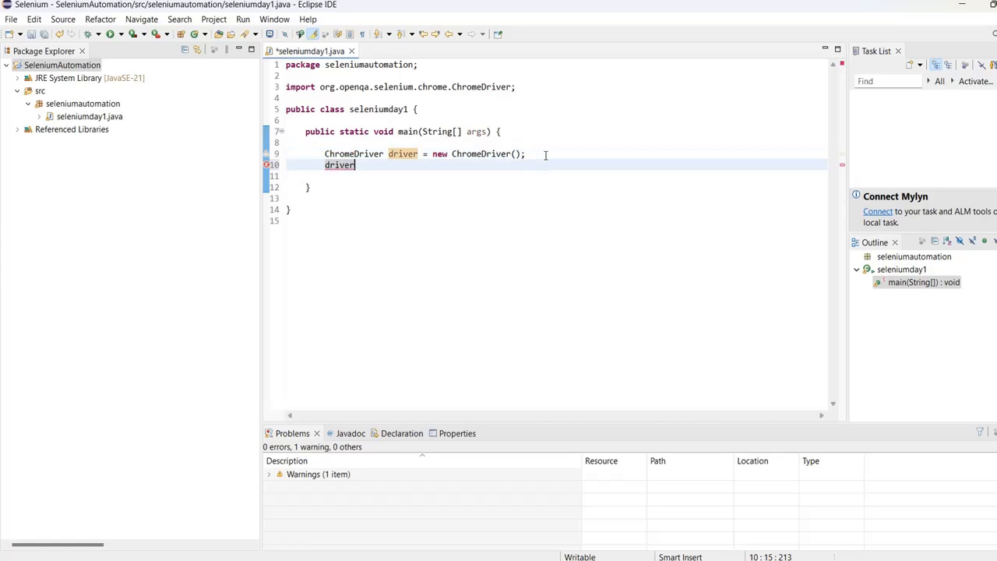
type(".")
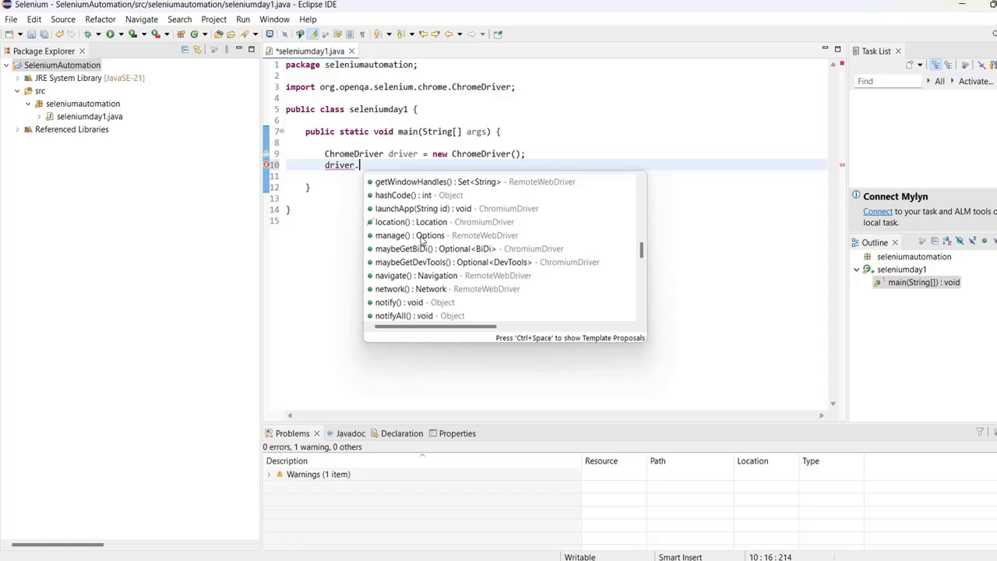
mouse_move(433, 274)
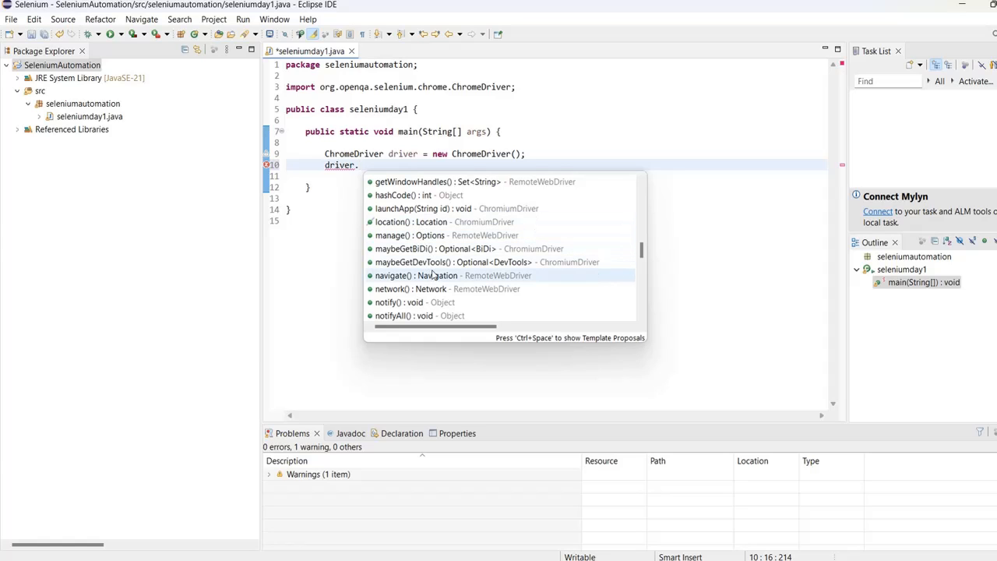